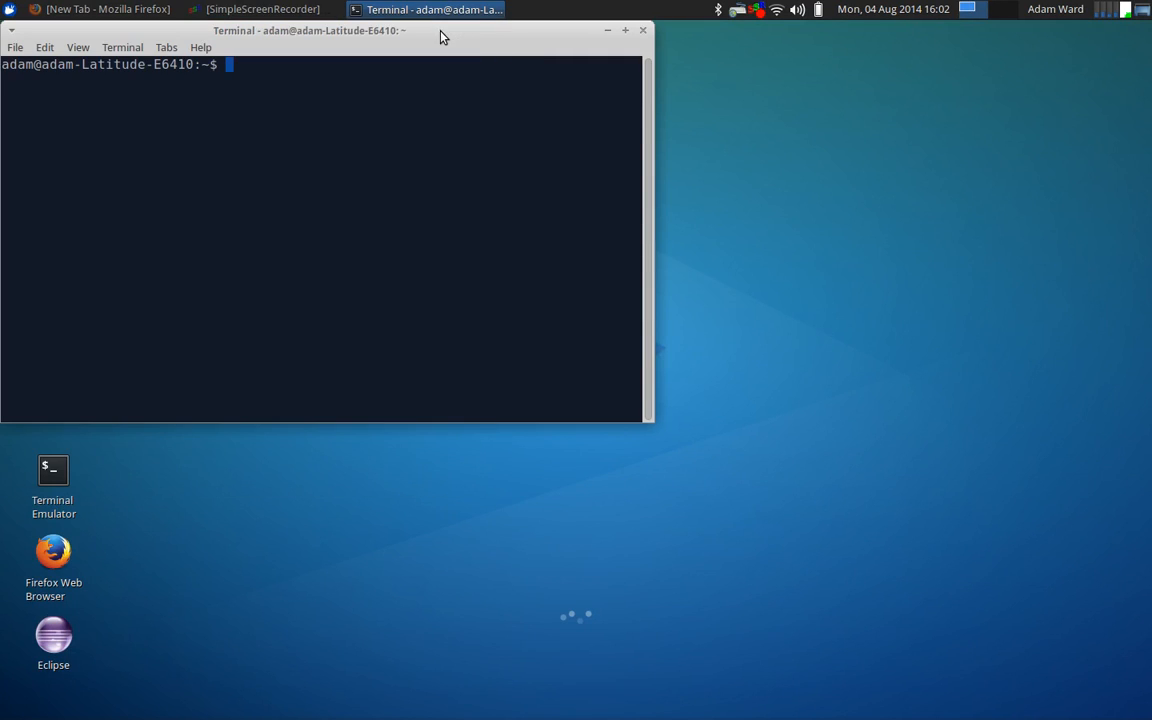
mouse_move(444, 247)
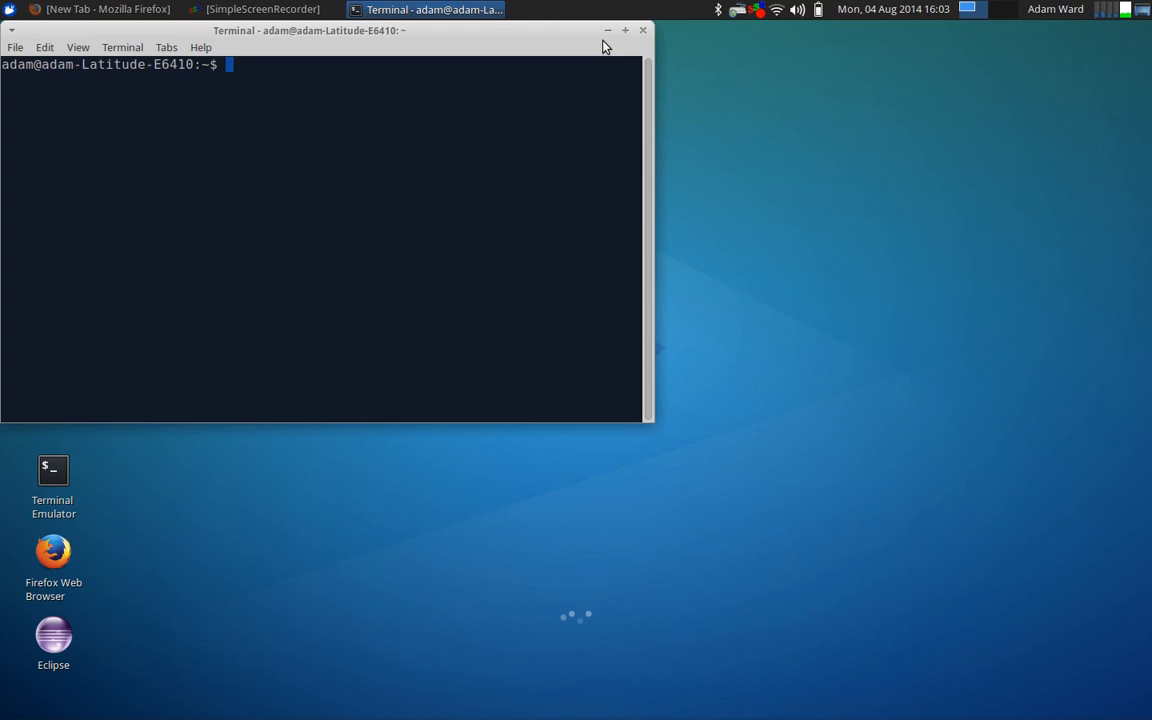
mouse_move(383, 65)
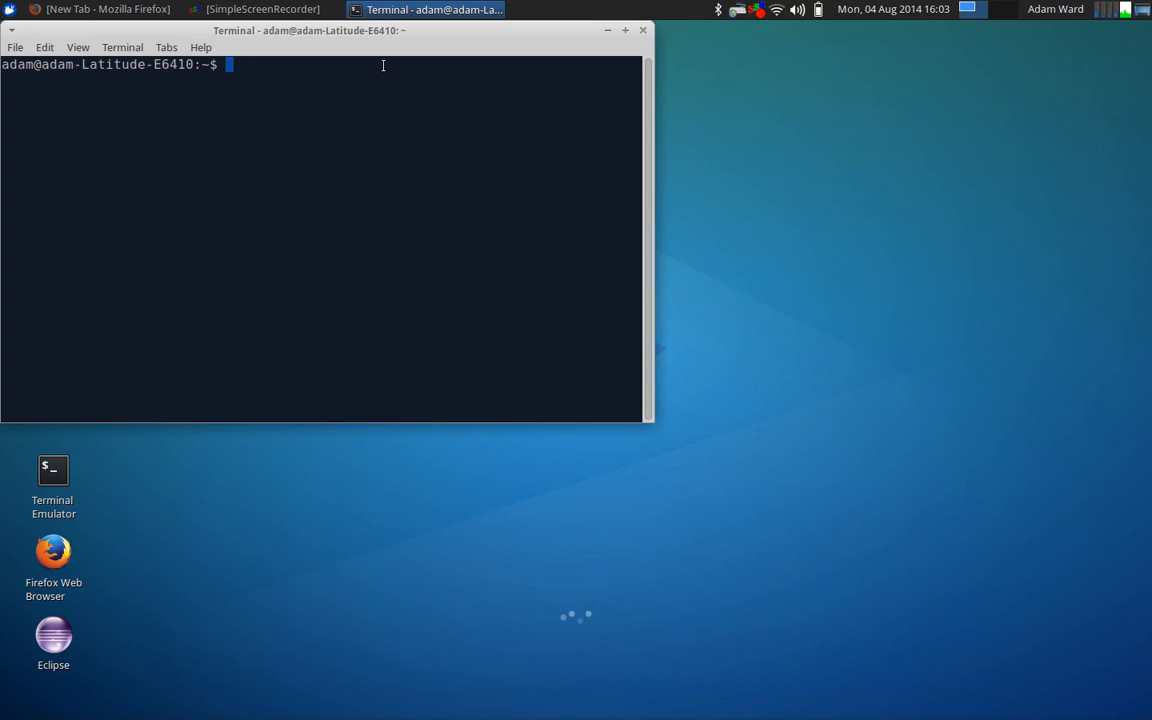
Add ppa:openshot.developers/ppa with sudo add-apt-repository, entering the password and confirming
type("sudo add-apt-repository ppa:openshot.developers/ppa")
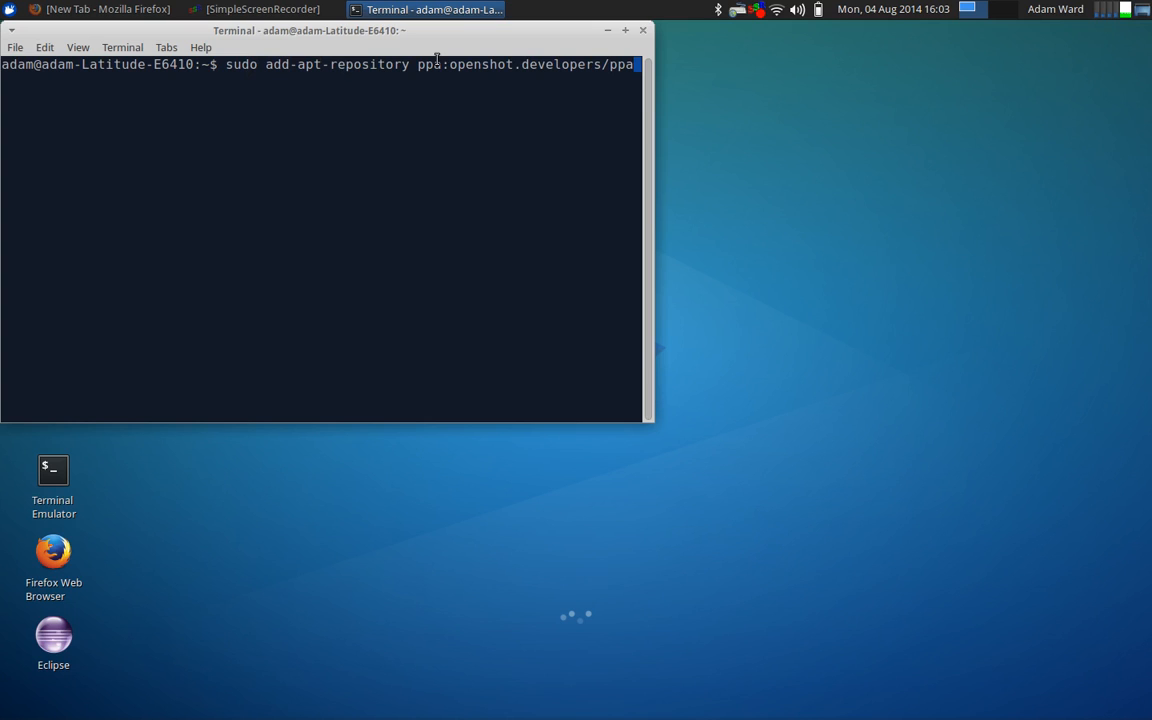
mouse_move(521, 64)
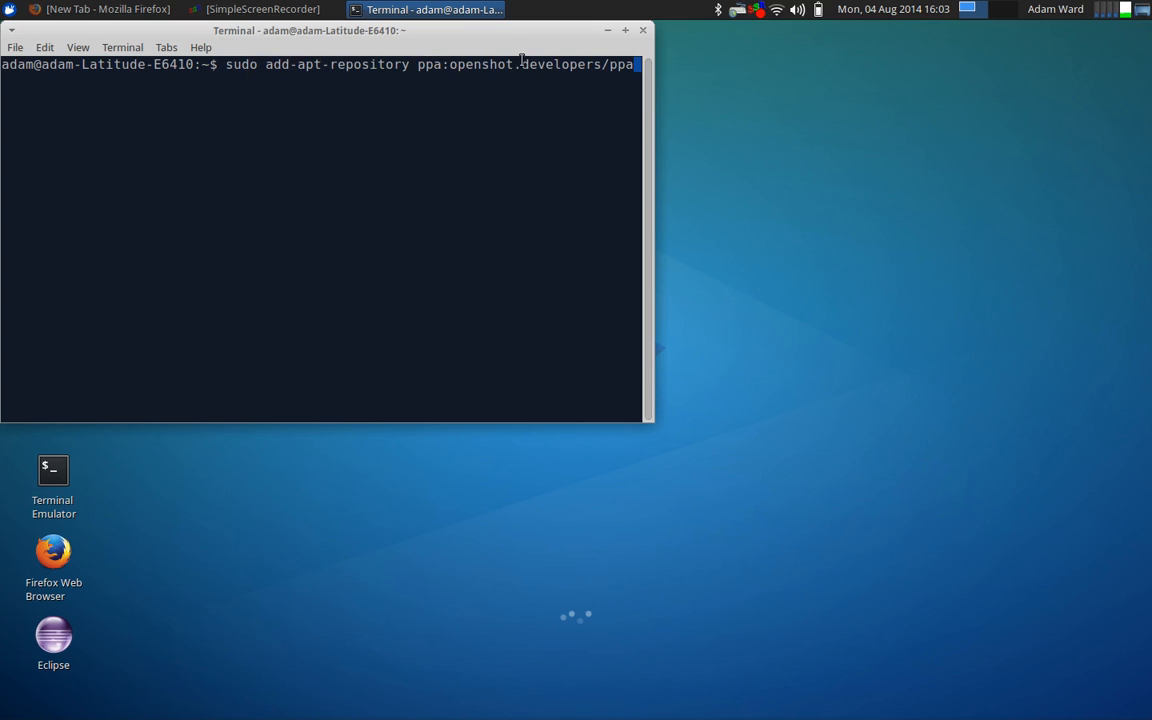
mouse_move(631, 107)
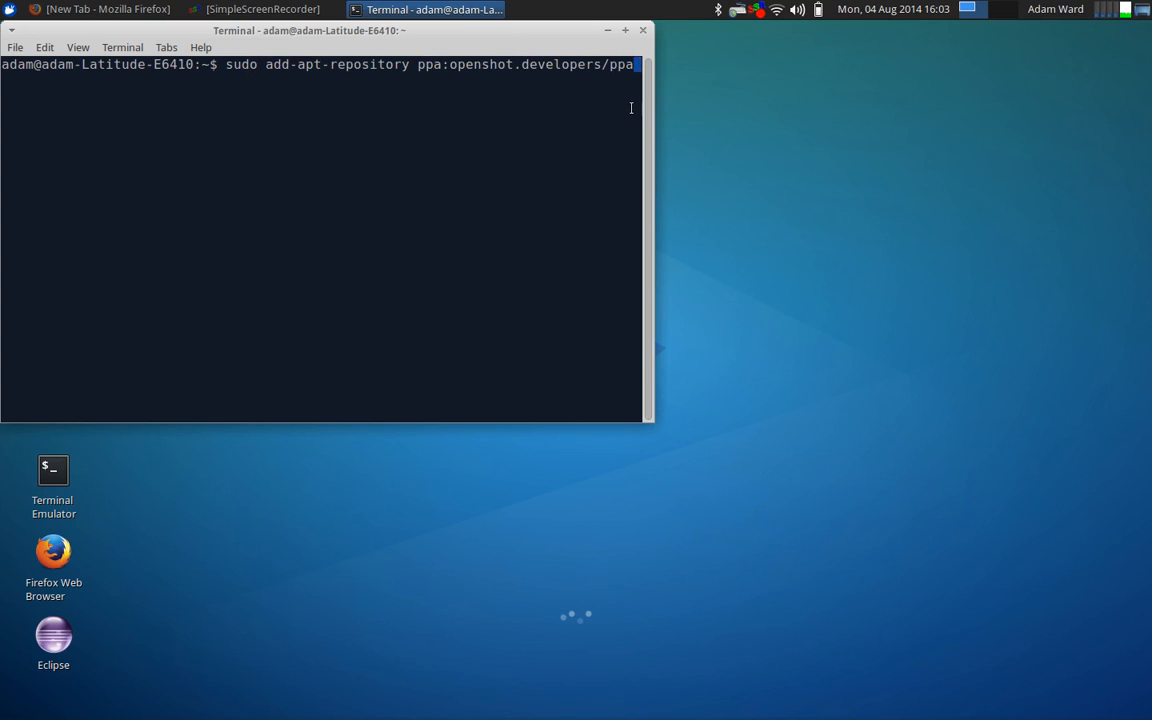
mouse_move(487, 114)
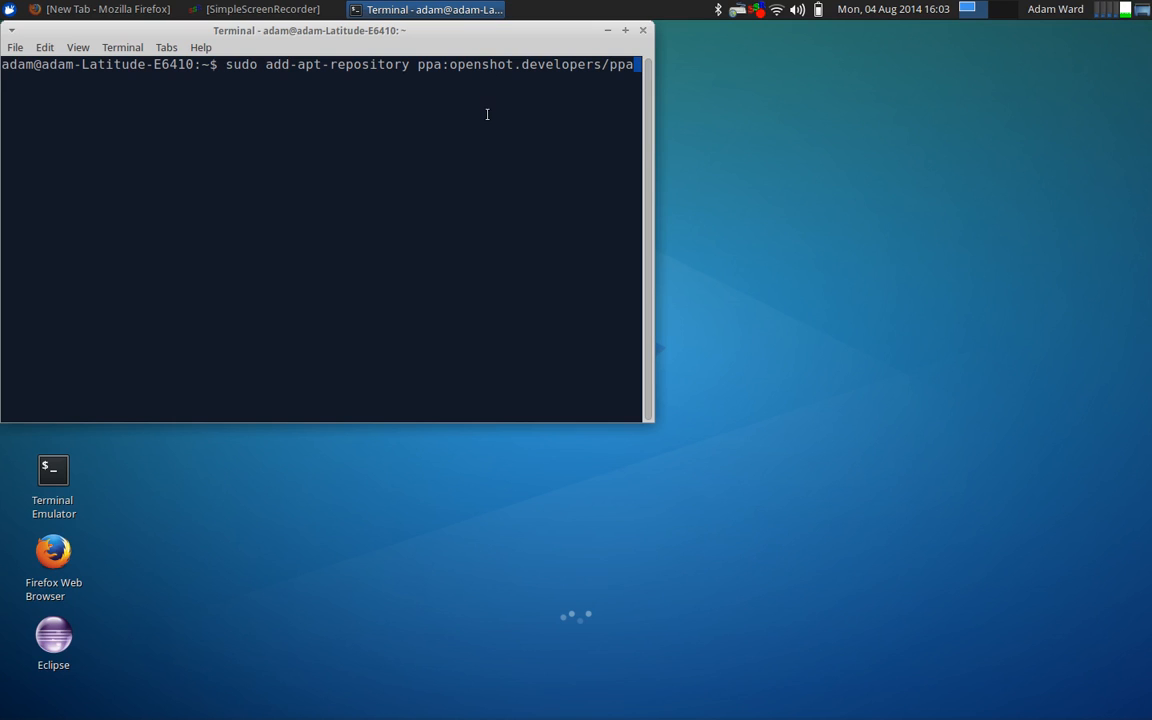
key("Return")
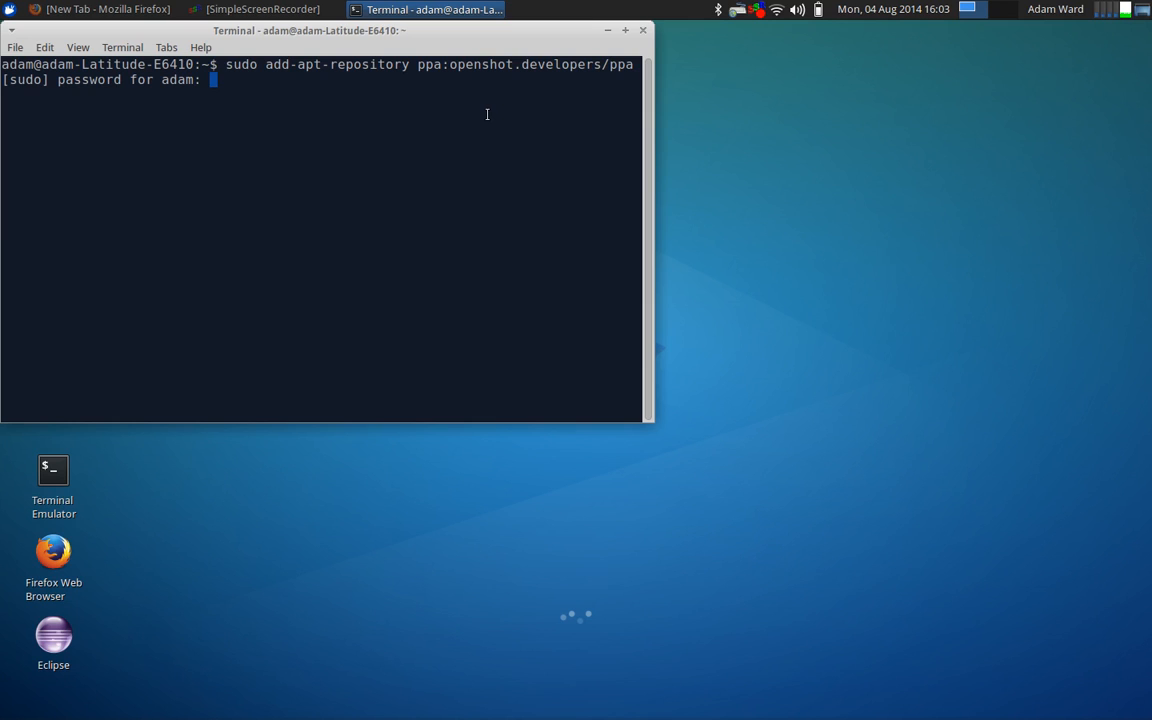
key("Return")
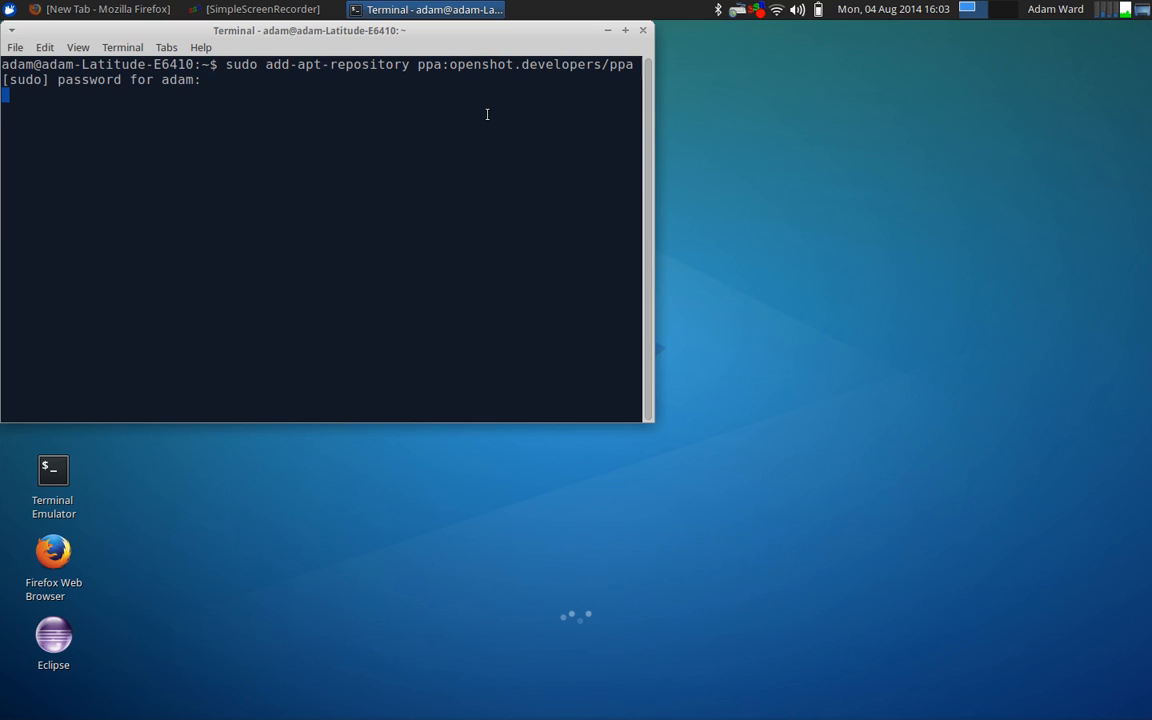
key("Return")
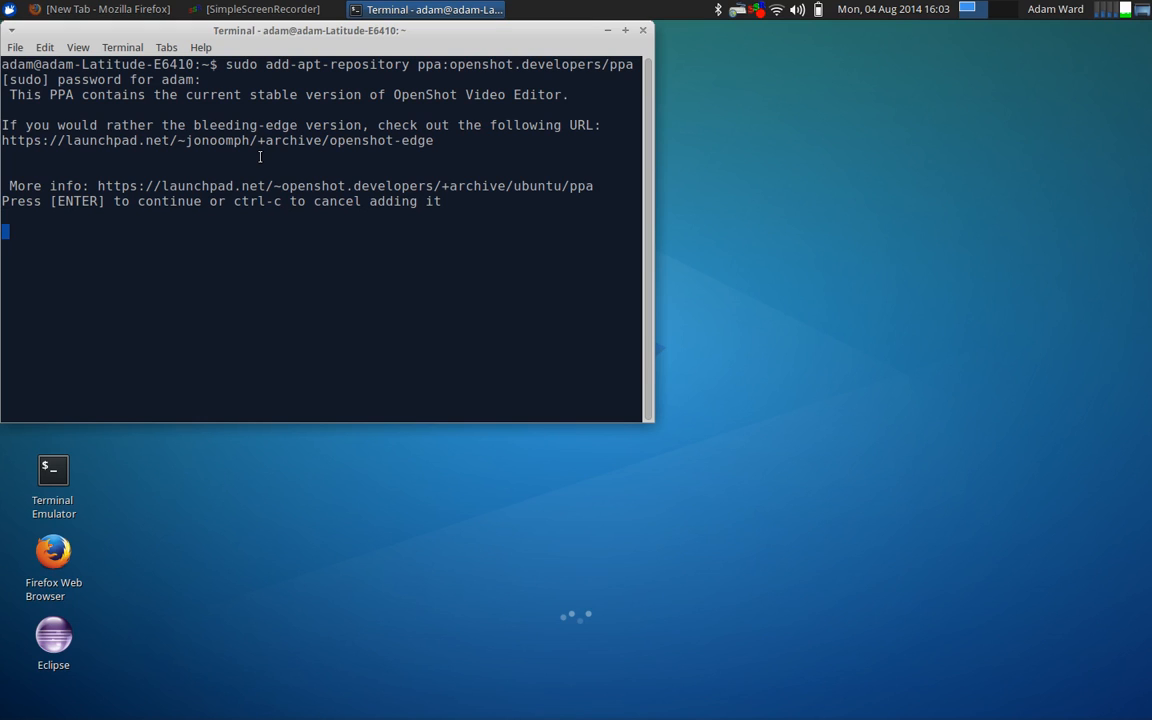
key("Return")
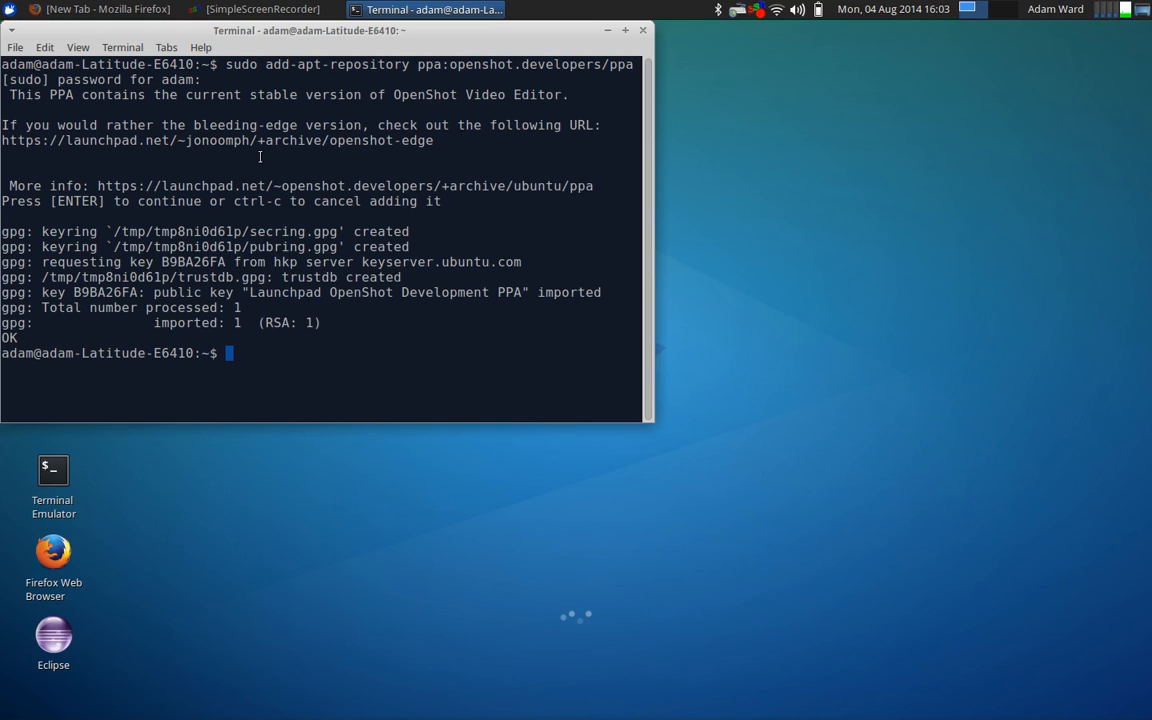
Run sudo apt-get update to refresh the package lists
type("sudo ap")
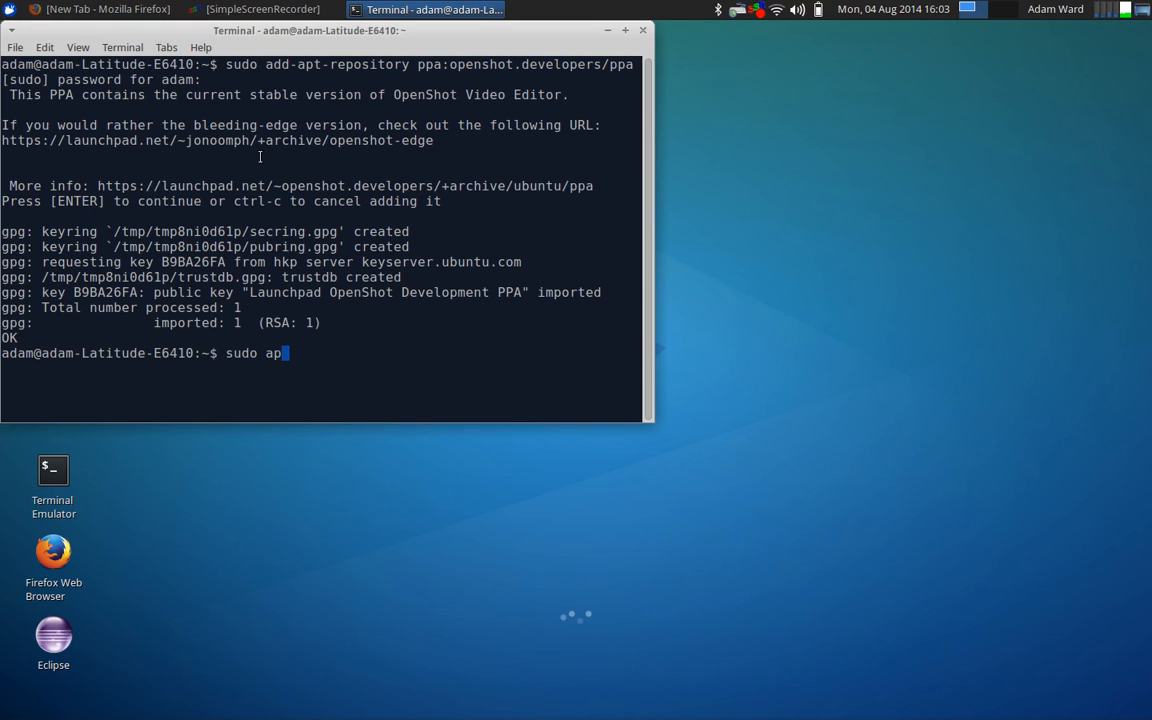
type("t-get")
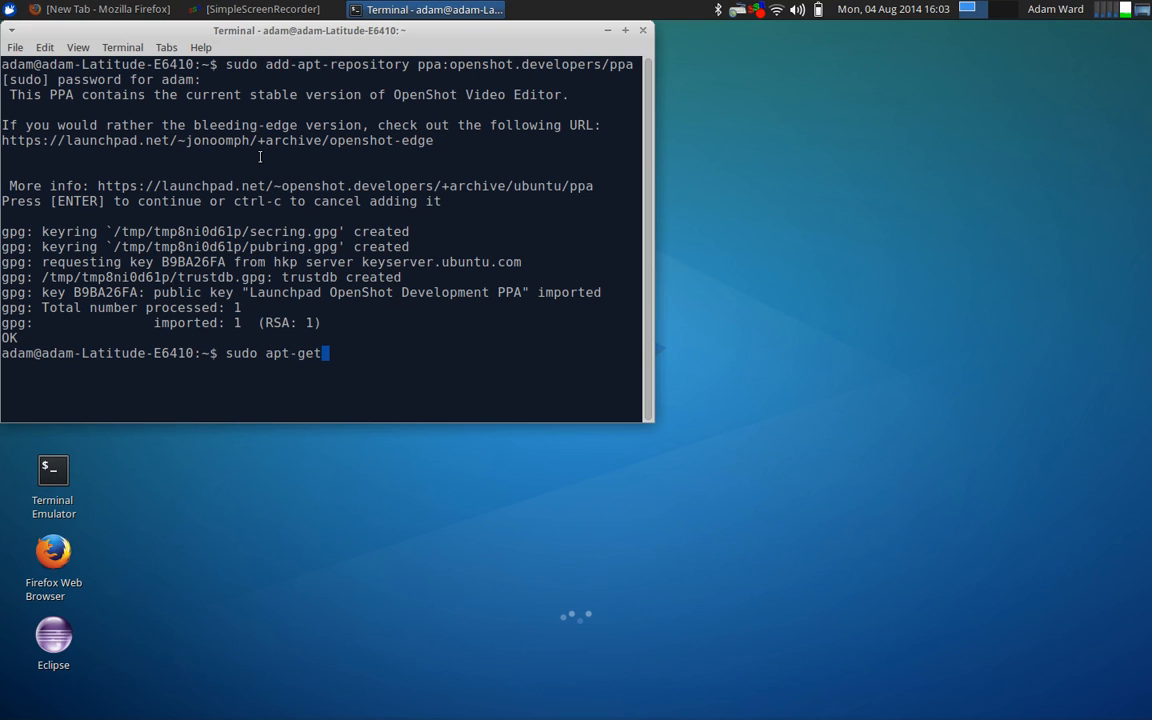
type("update")
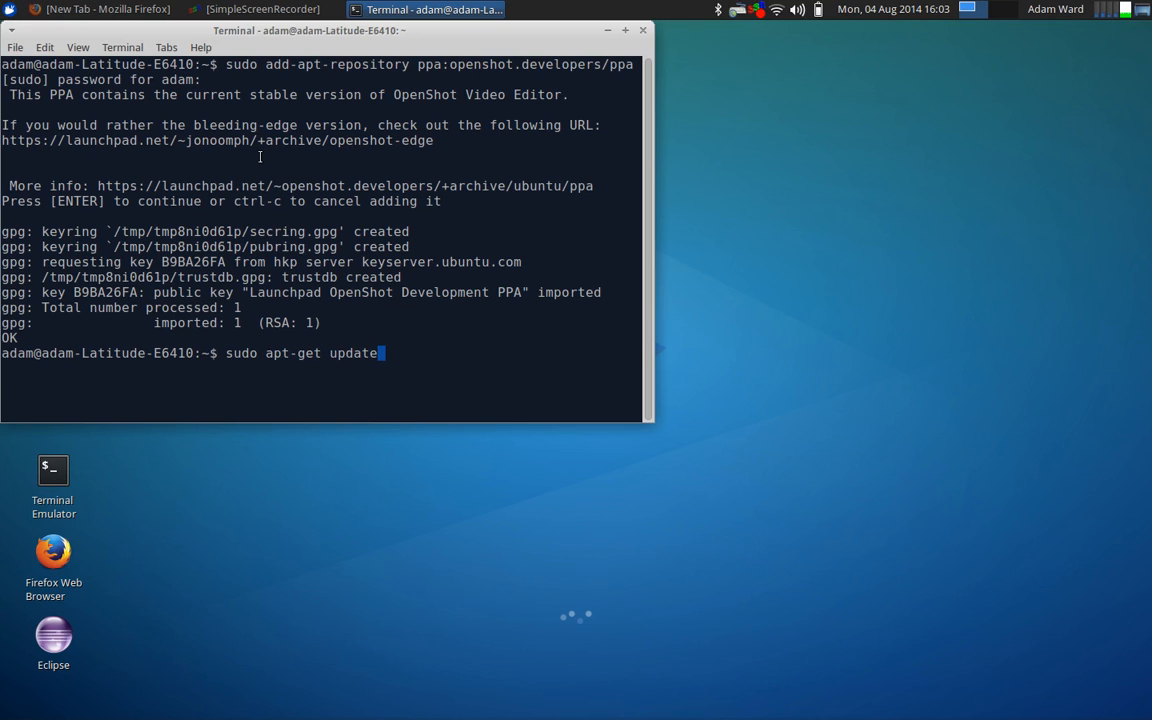
key("Return")
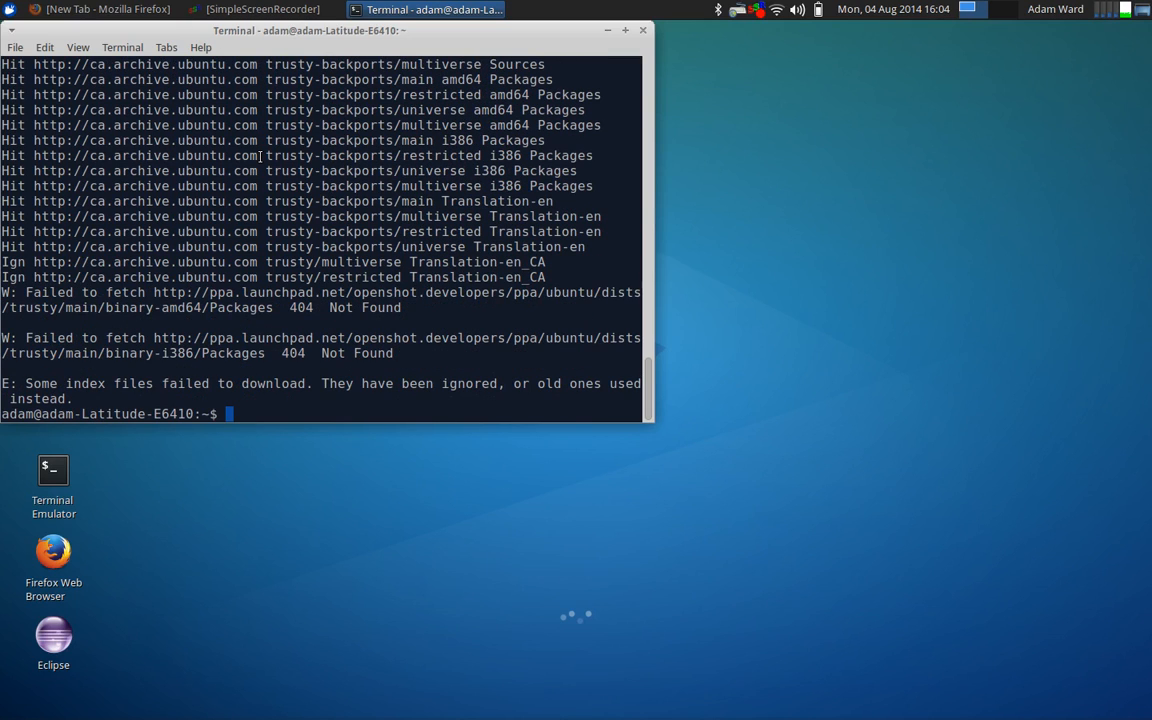
mouse_move(175, 443)
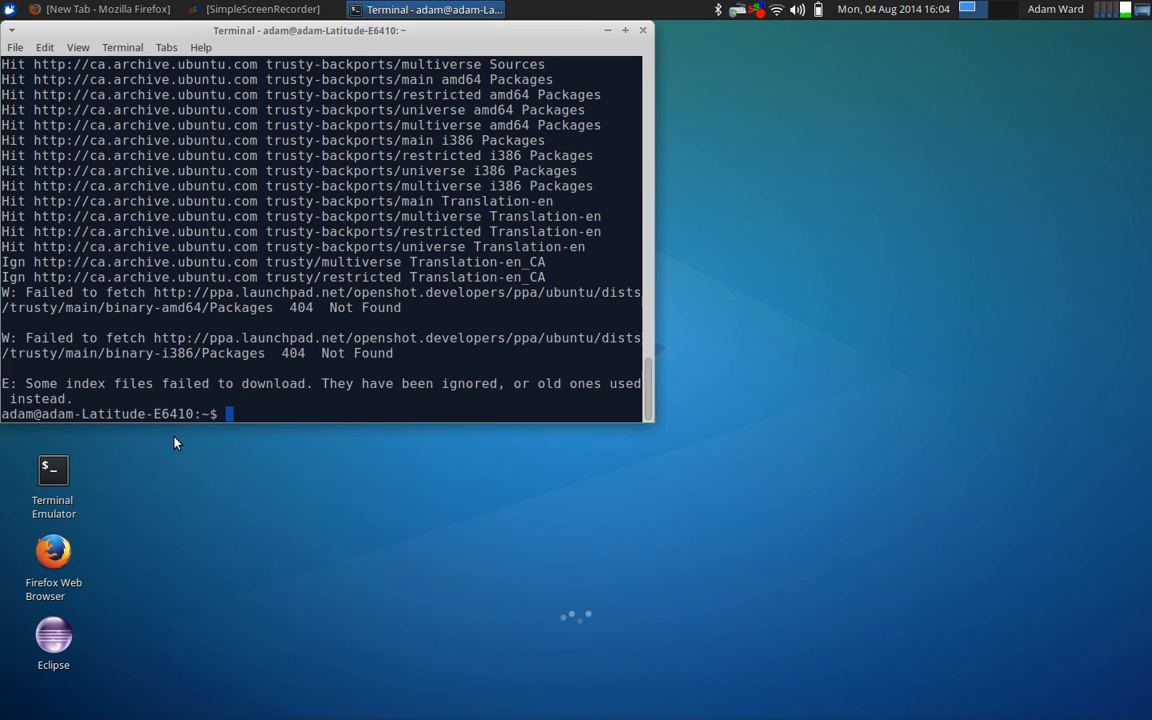
mouse_move(283, 337)
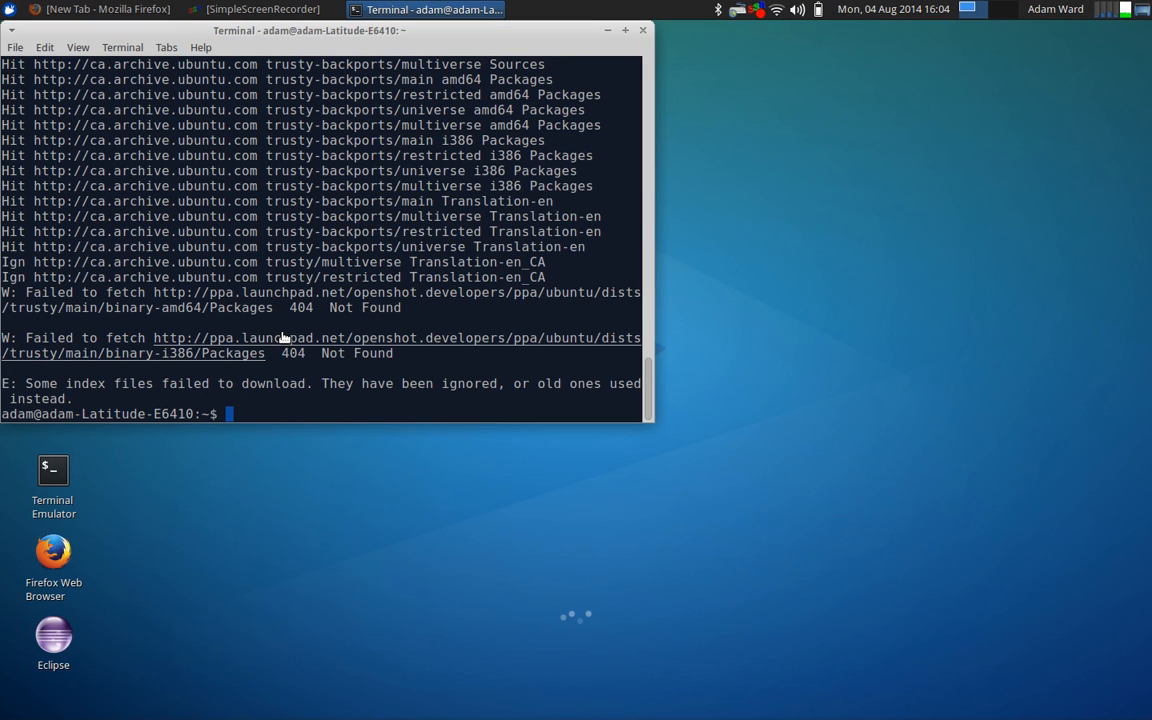
mouse_move(308, 388)
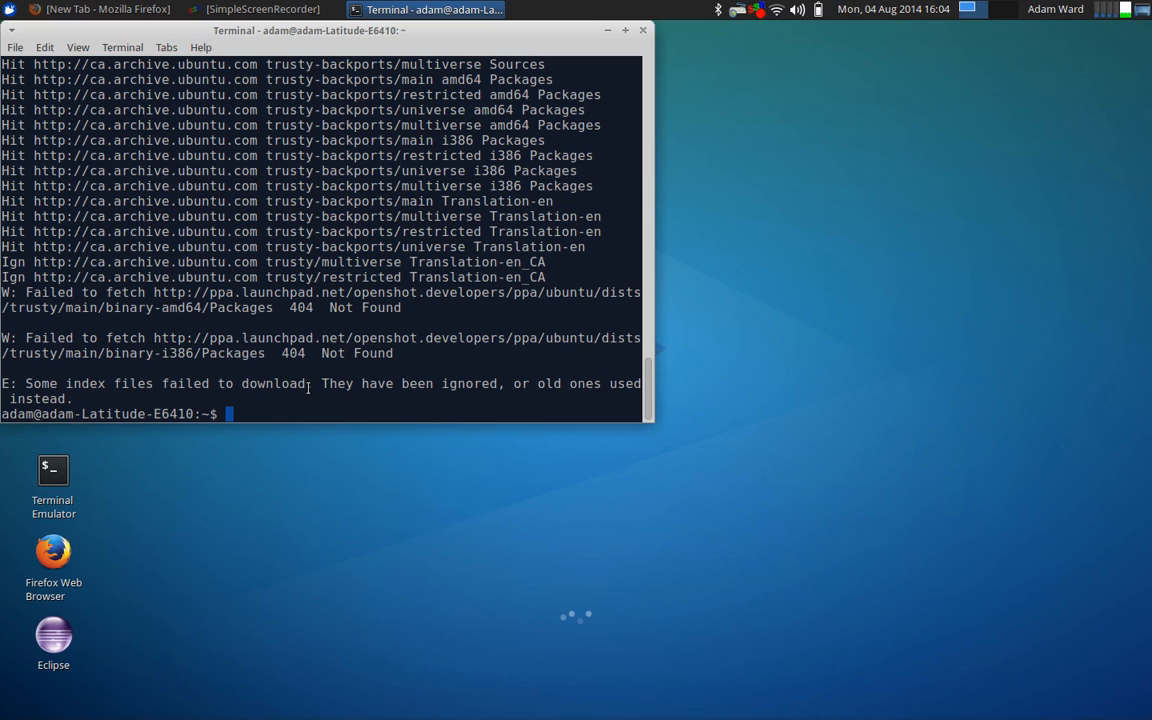
Run sudo apt-get install openshot openshot-doc
type("sud")
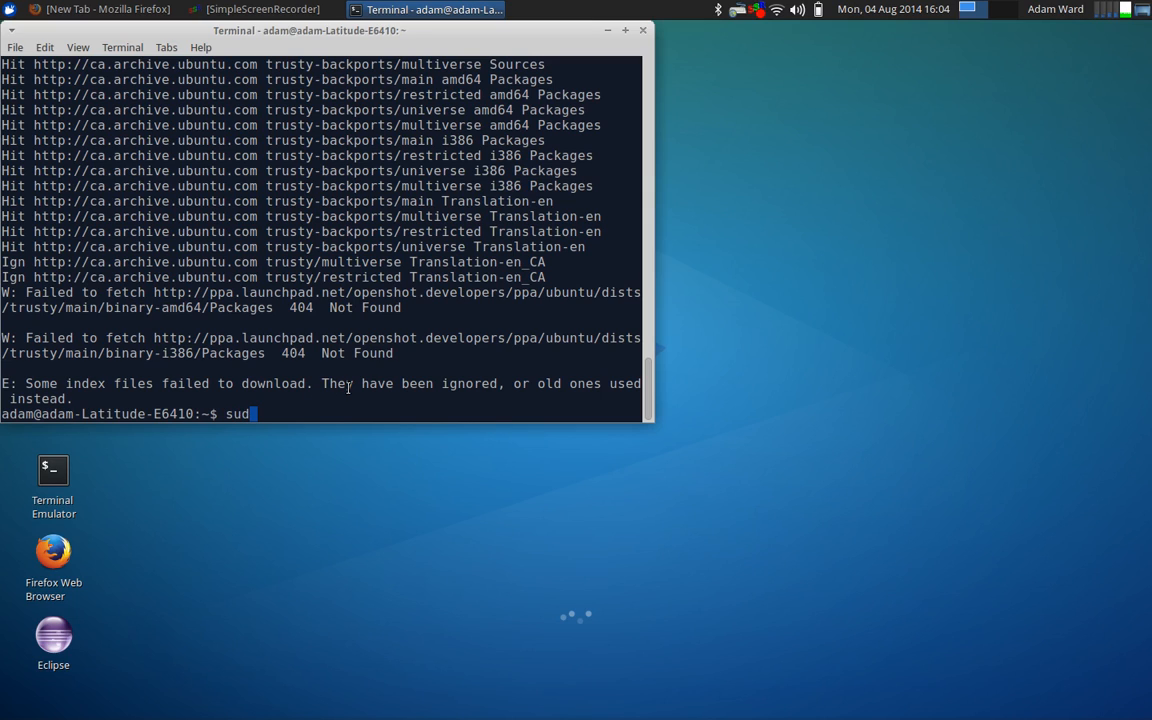
type("o ap")
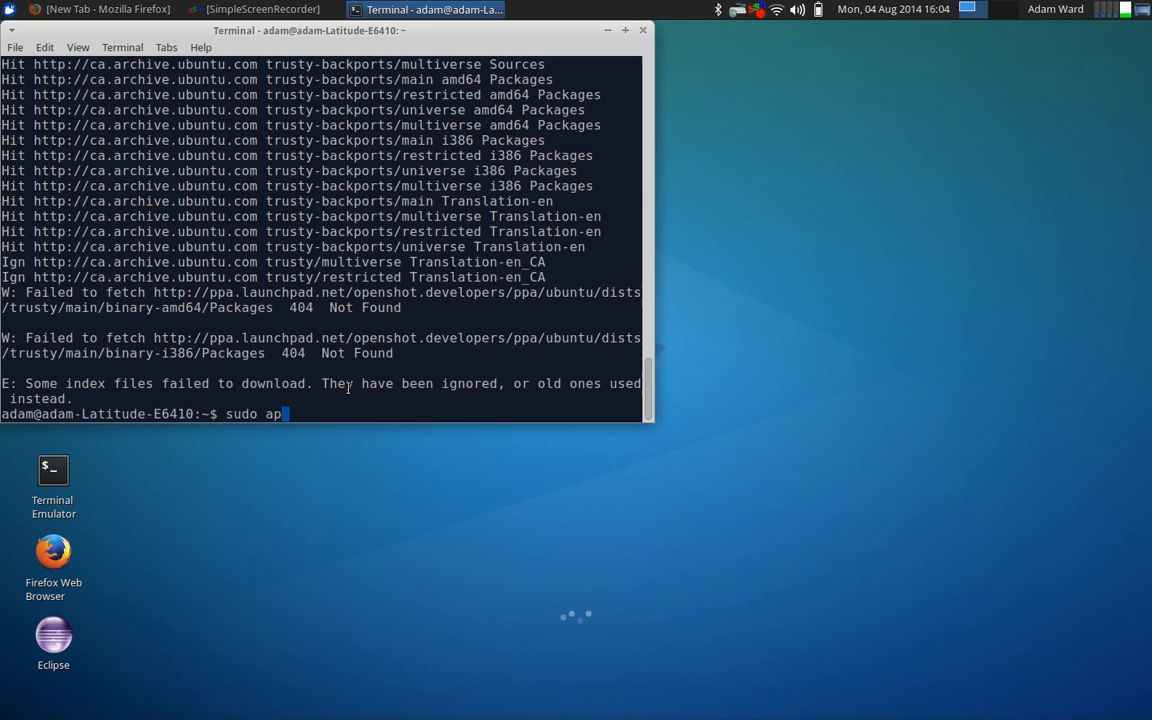
type("t-get")
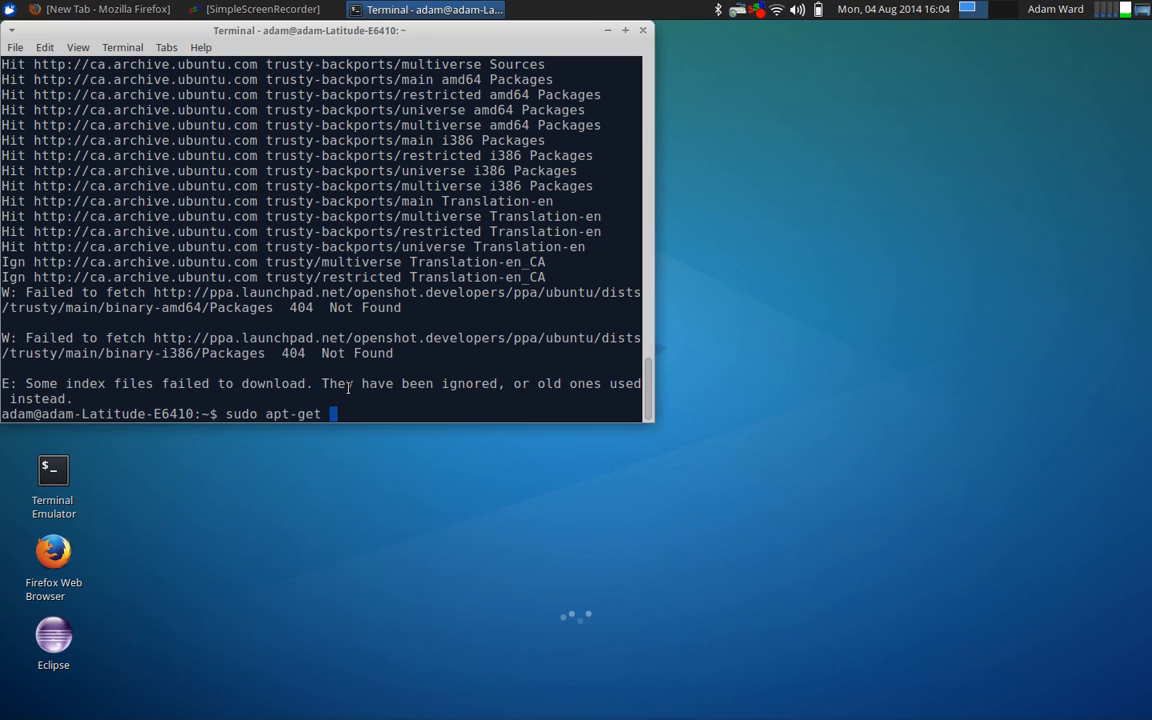
type("install ope")
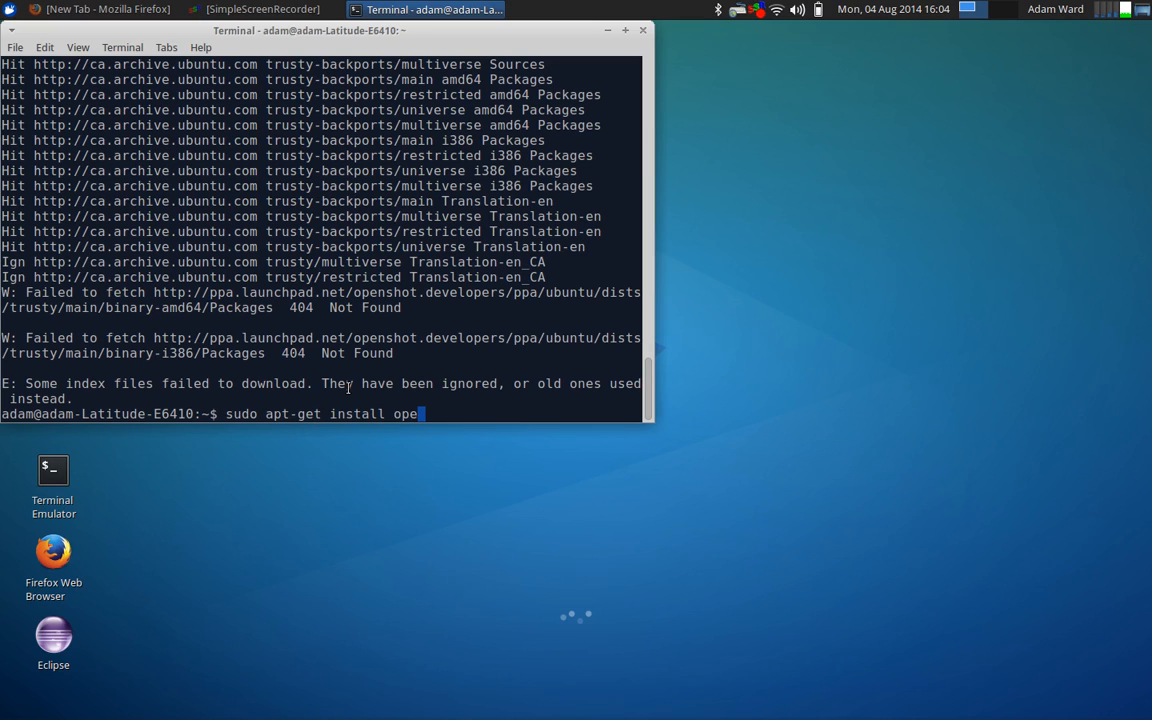
type("nshot a")
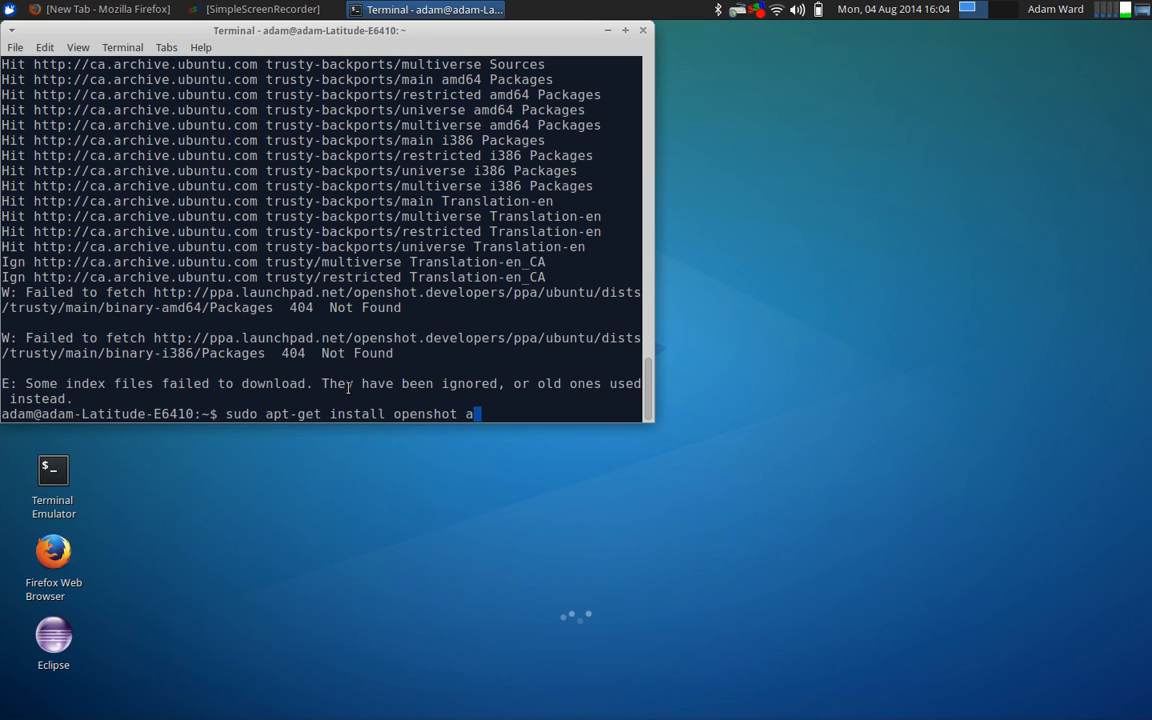
type("pen")
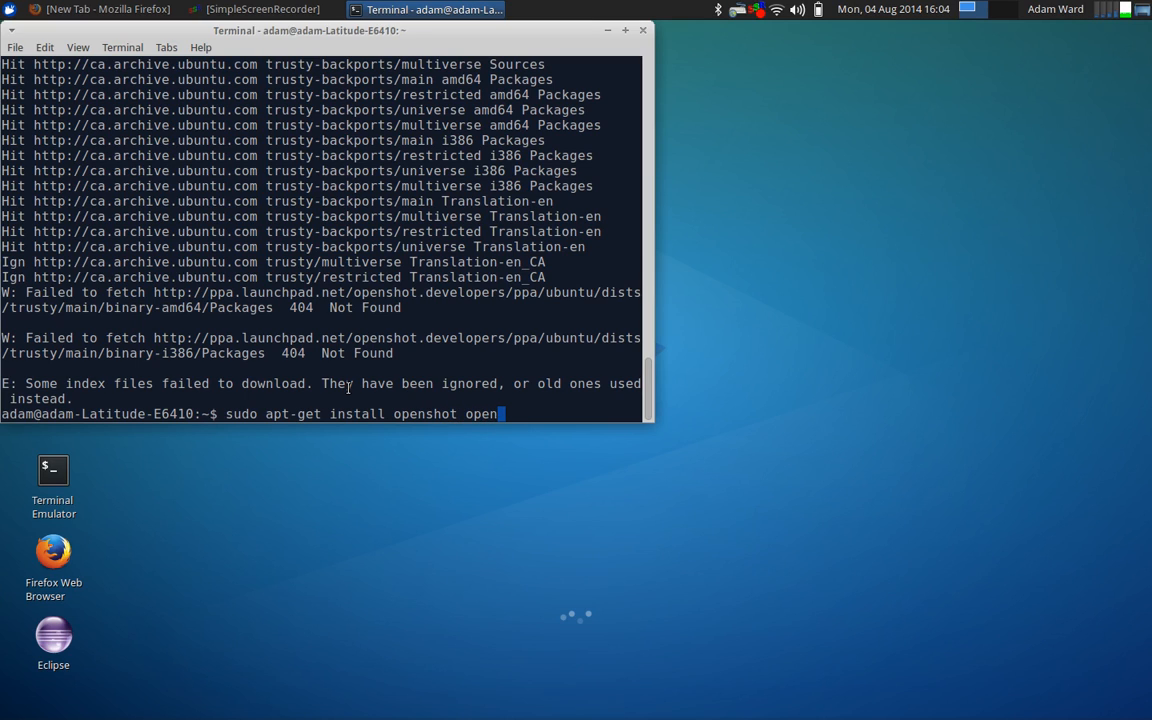
type("openshot-d")
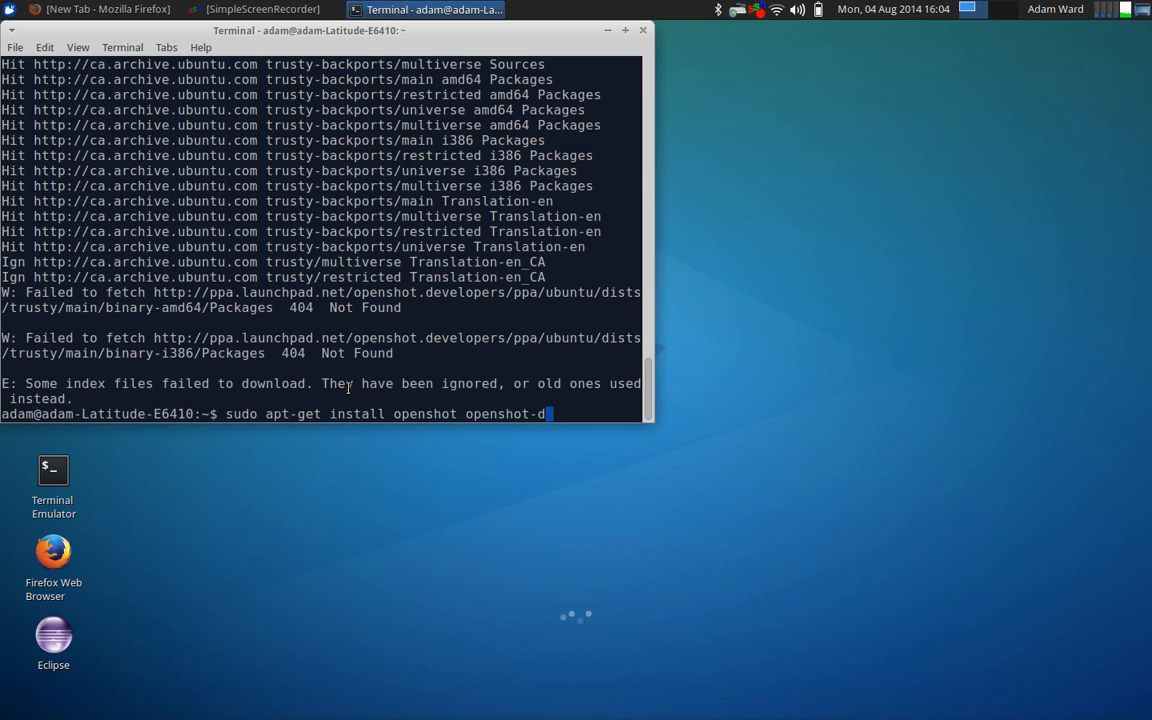
key("Return")
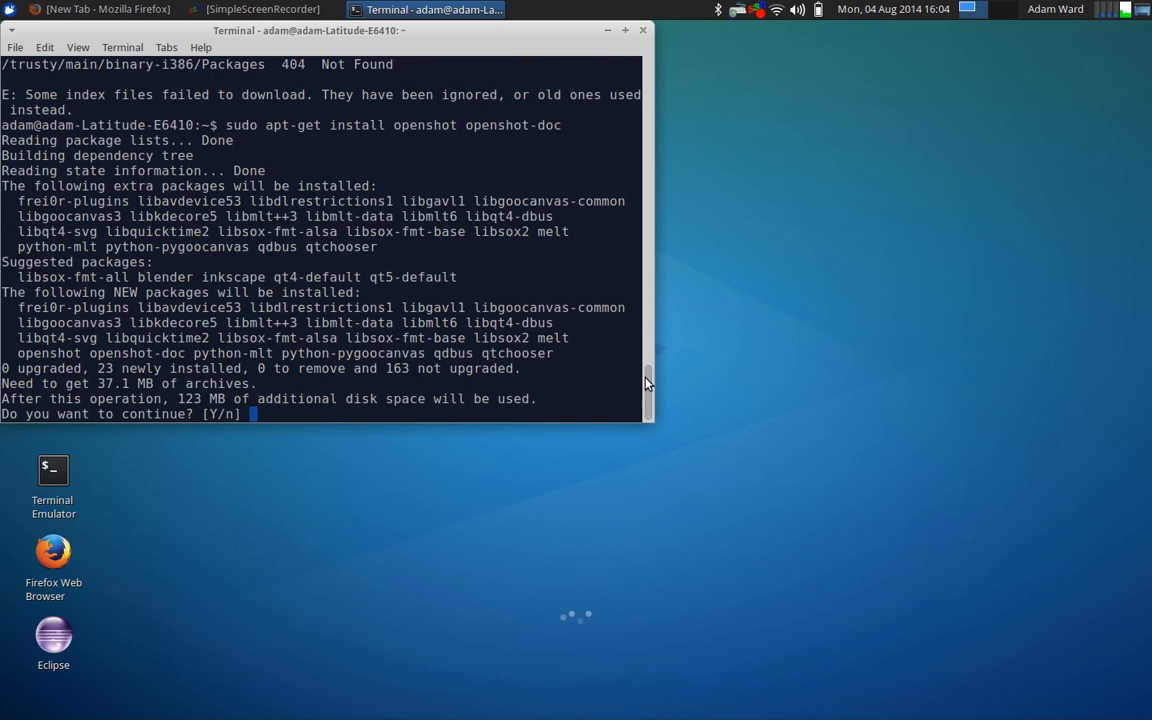
Review the 23-package list and answer y to start the download
scroll("up", 3)
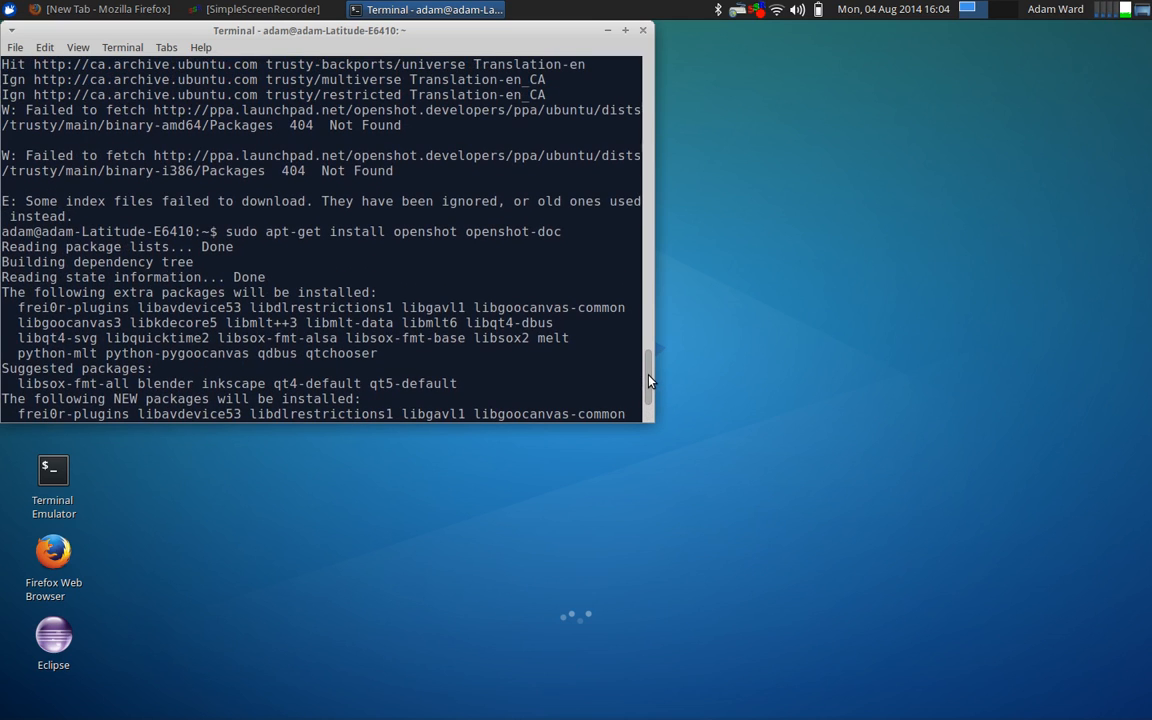
mouse_move(145, 130)
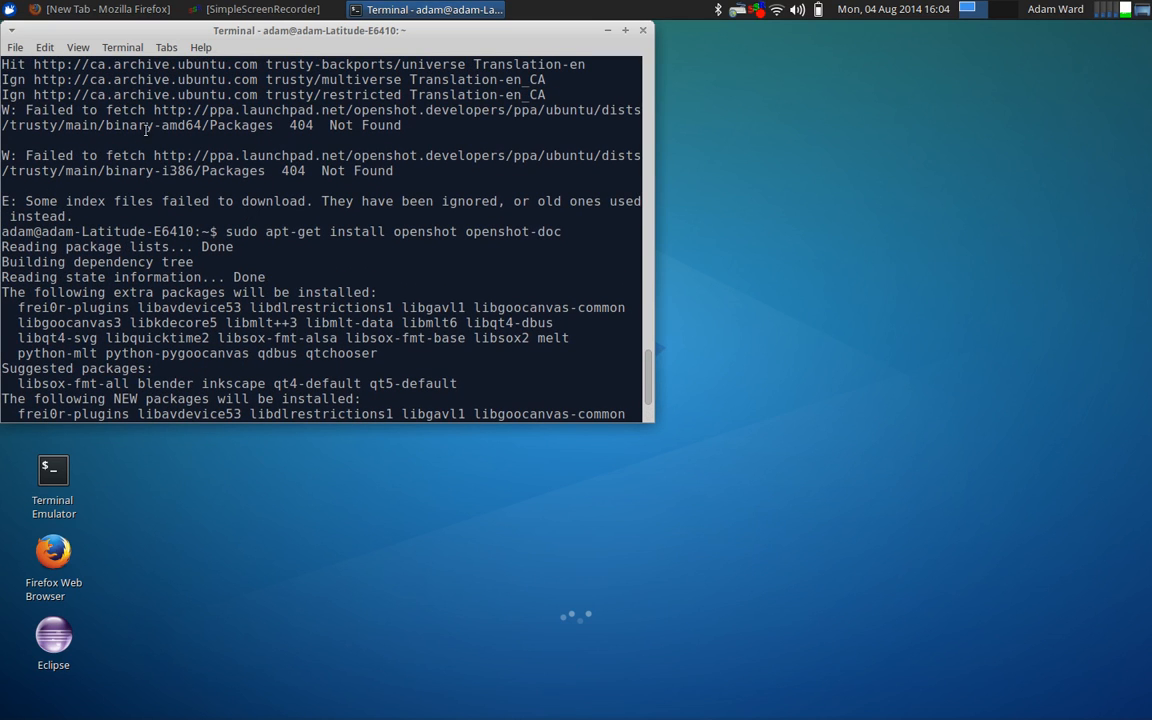
mouse_move(705, 218)
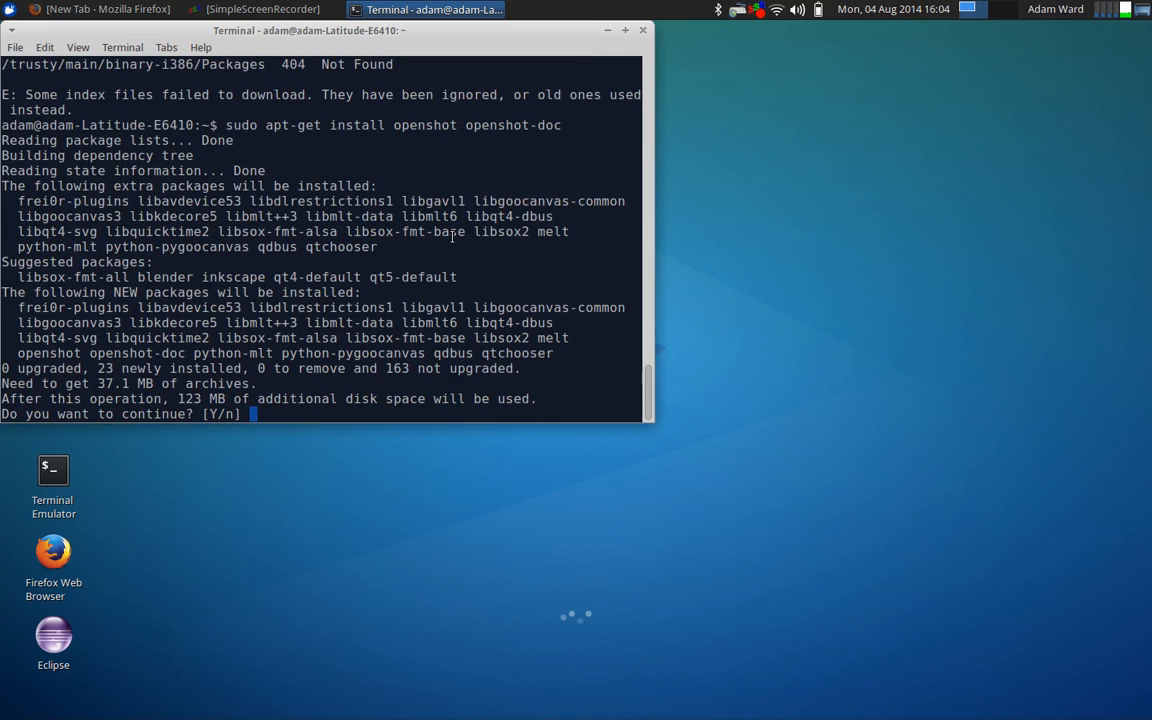
type("y")
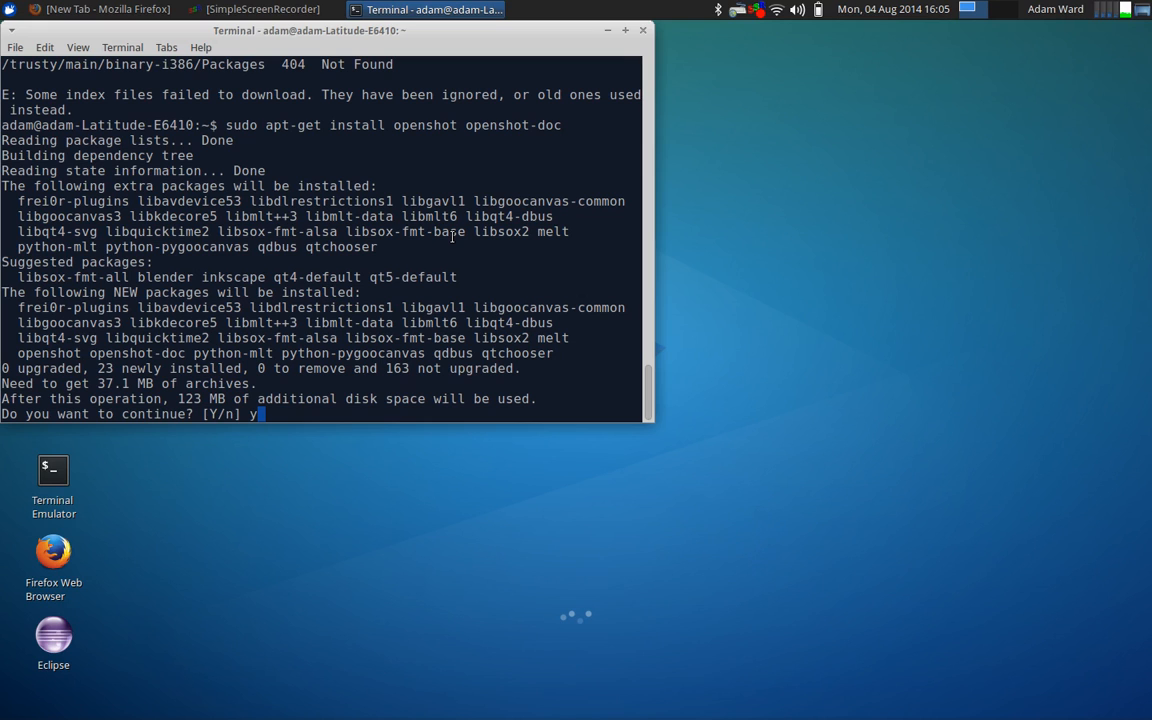
key("Return")
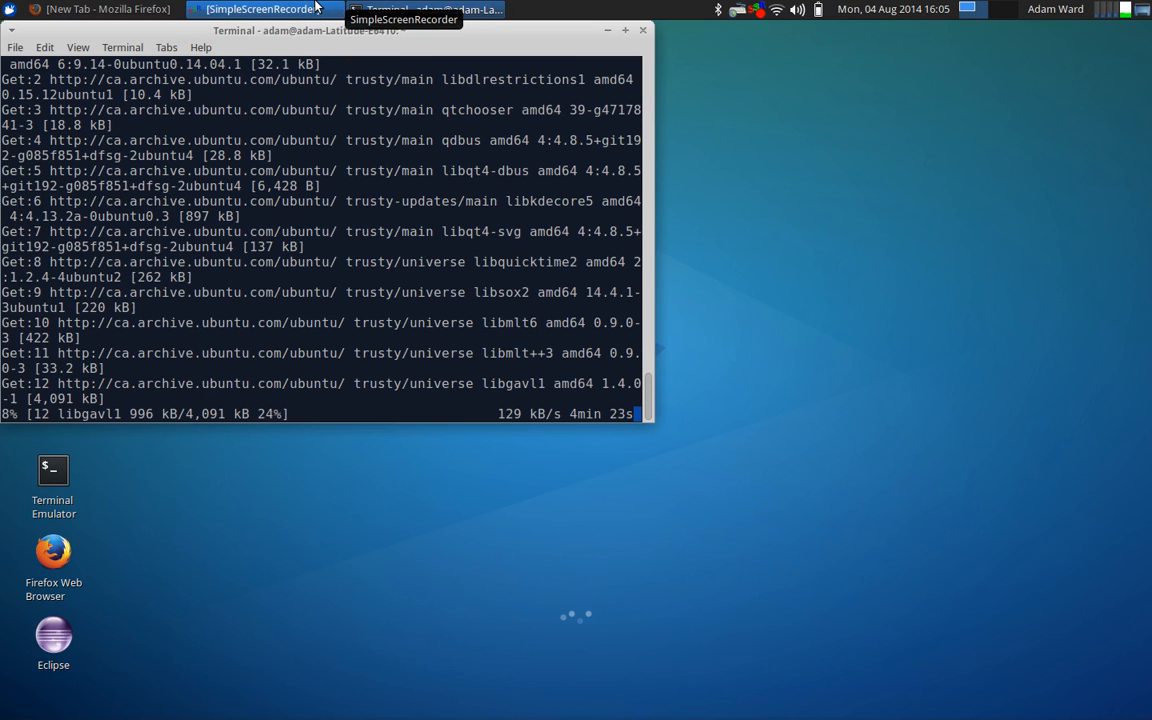
Pause the SimpleScreenRecorder recording while the packages download
left_click(262, 9)
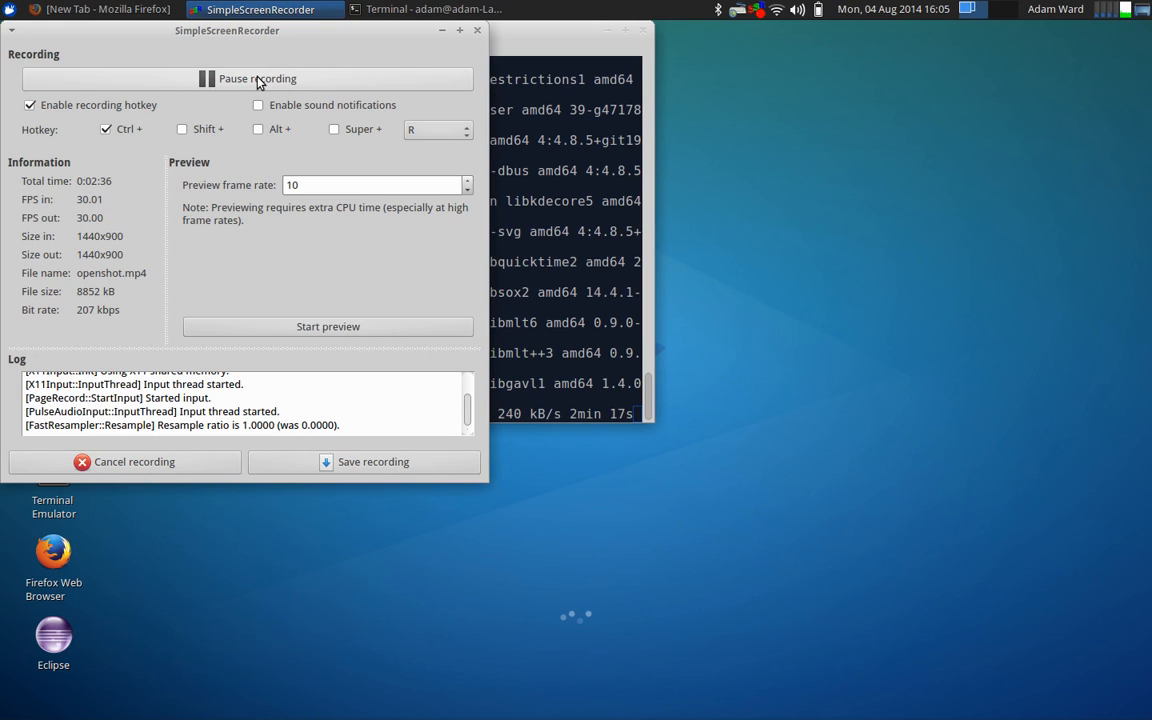
left_click(433, 9)
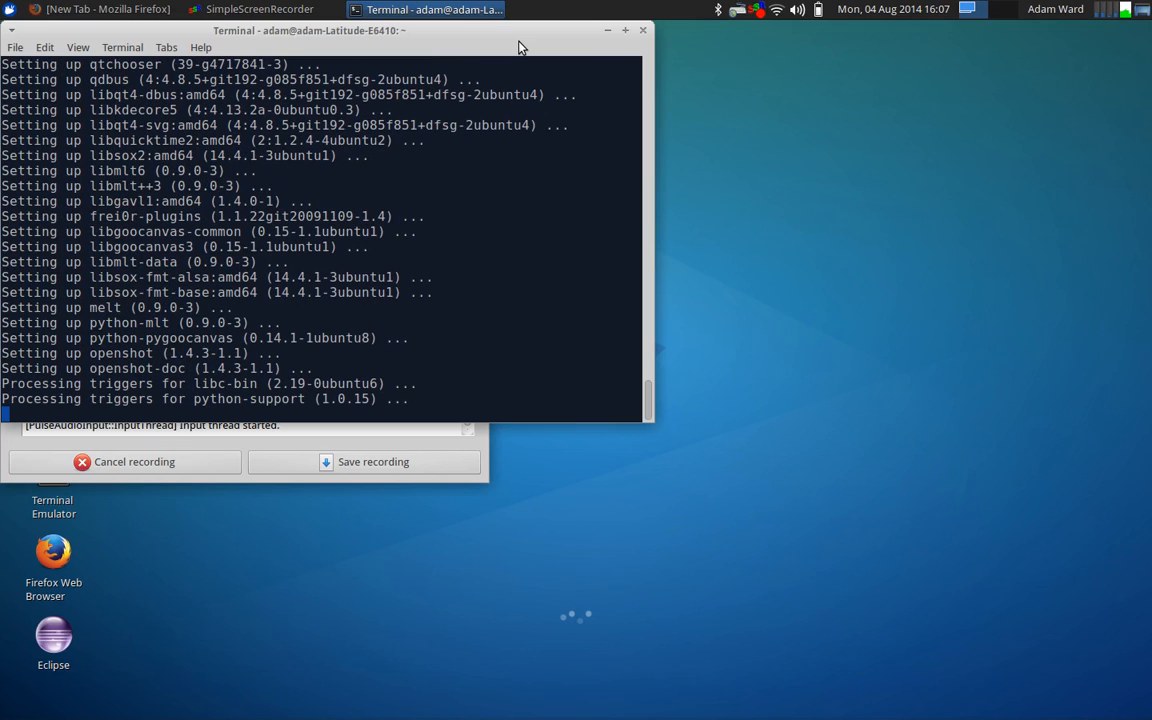
mouse_move(609, 32)
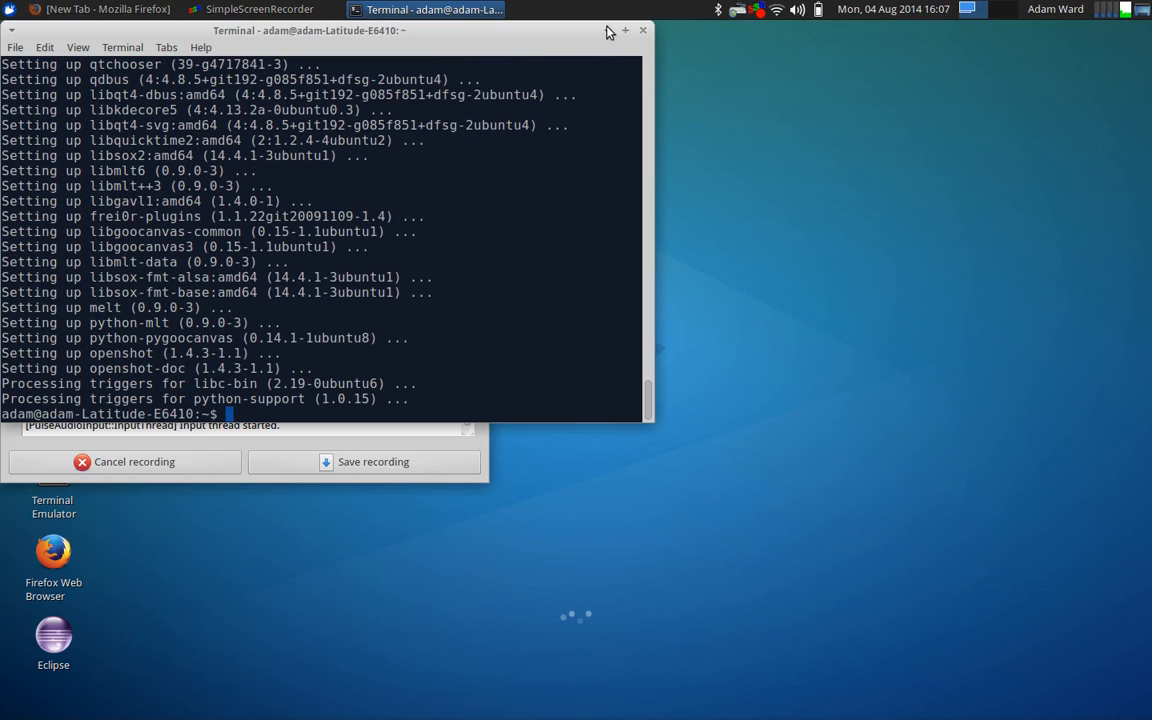
Minimize the terminal and launch OpenShot from the applications menu
left_click(625, 30)
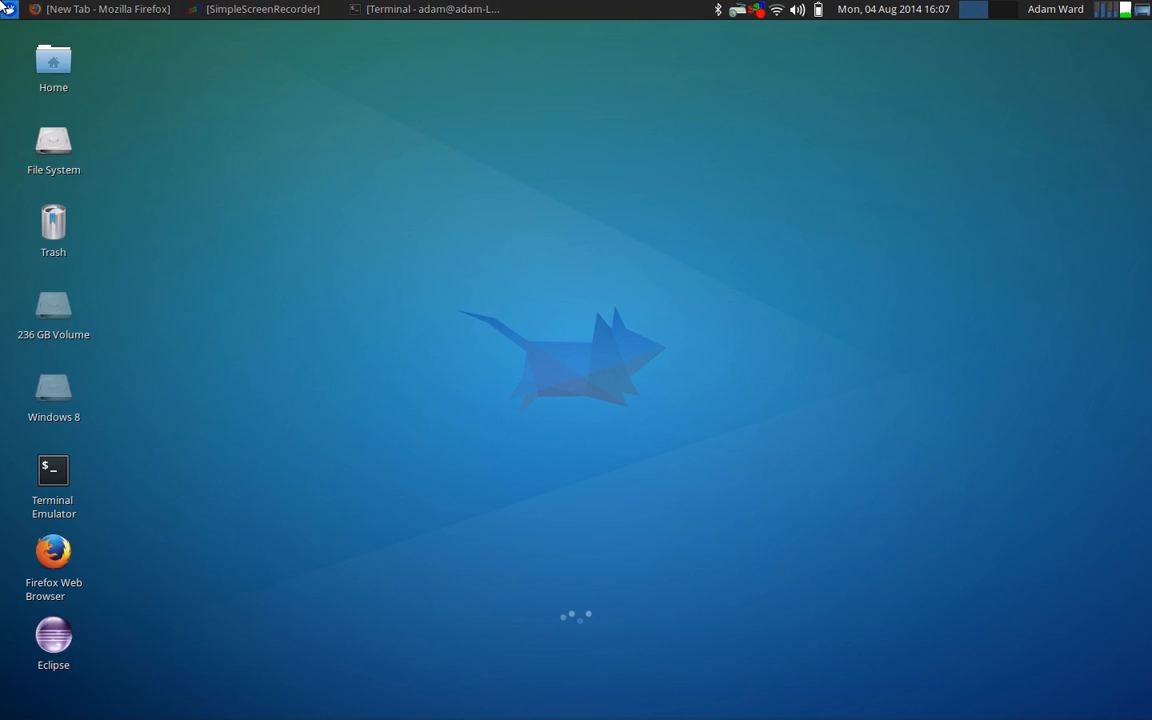
left_click(8, 9)
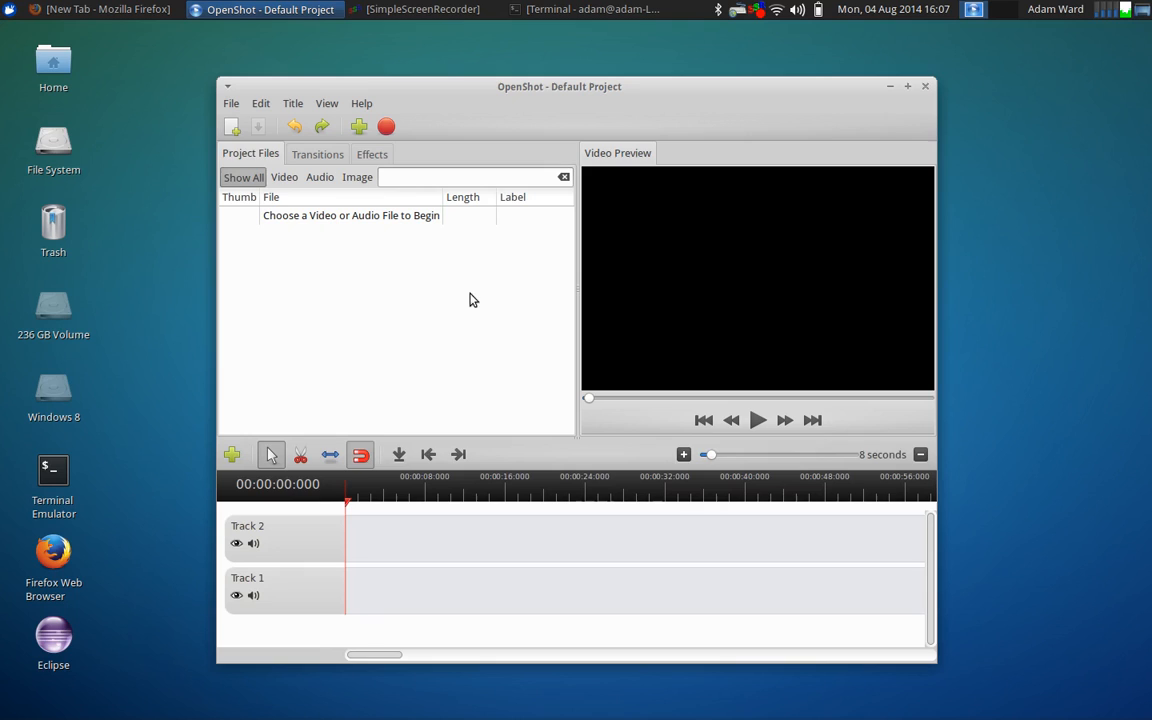
mouse_move(475, 215)
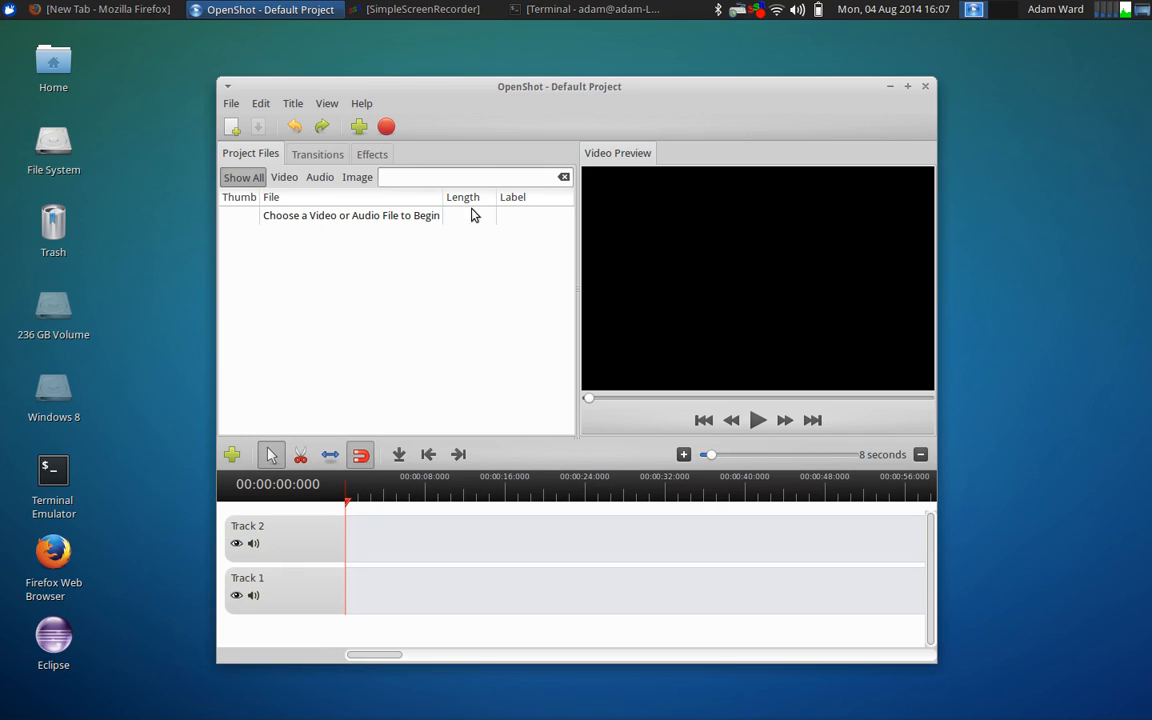
mouse_move(790, 122)
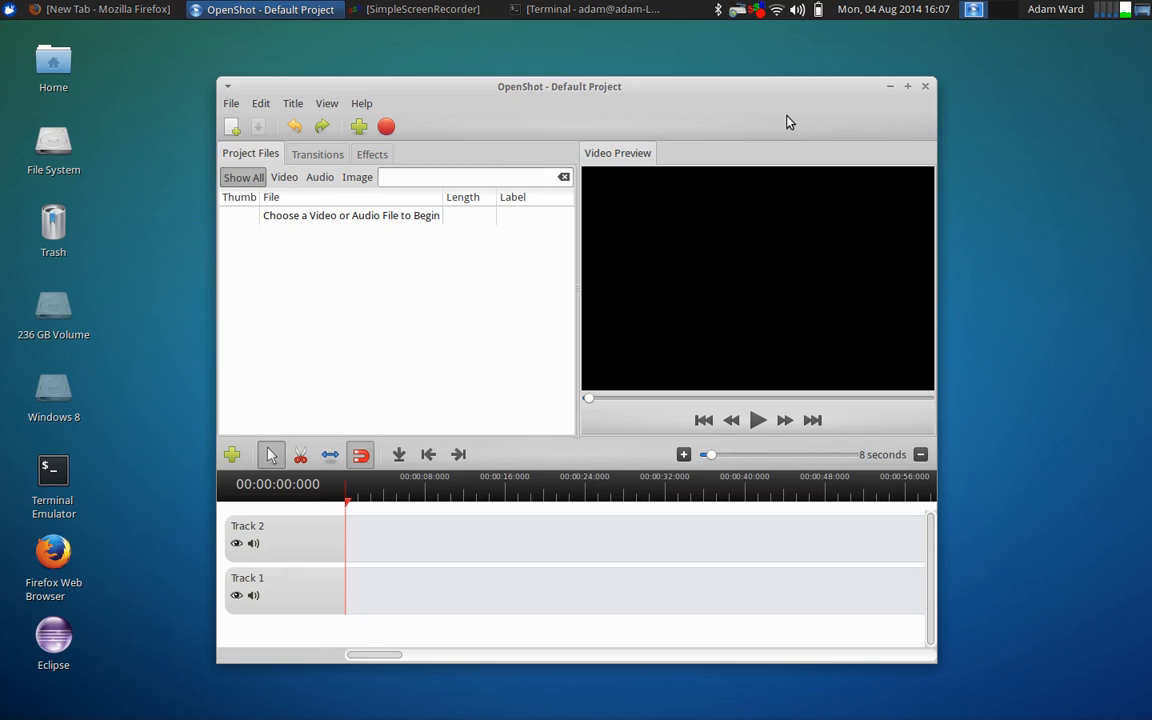
mouse_move(910, 98)
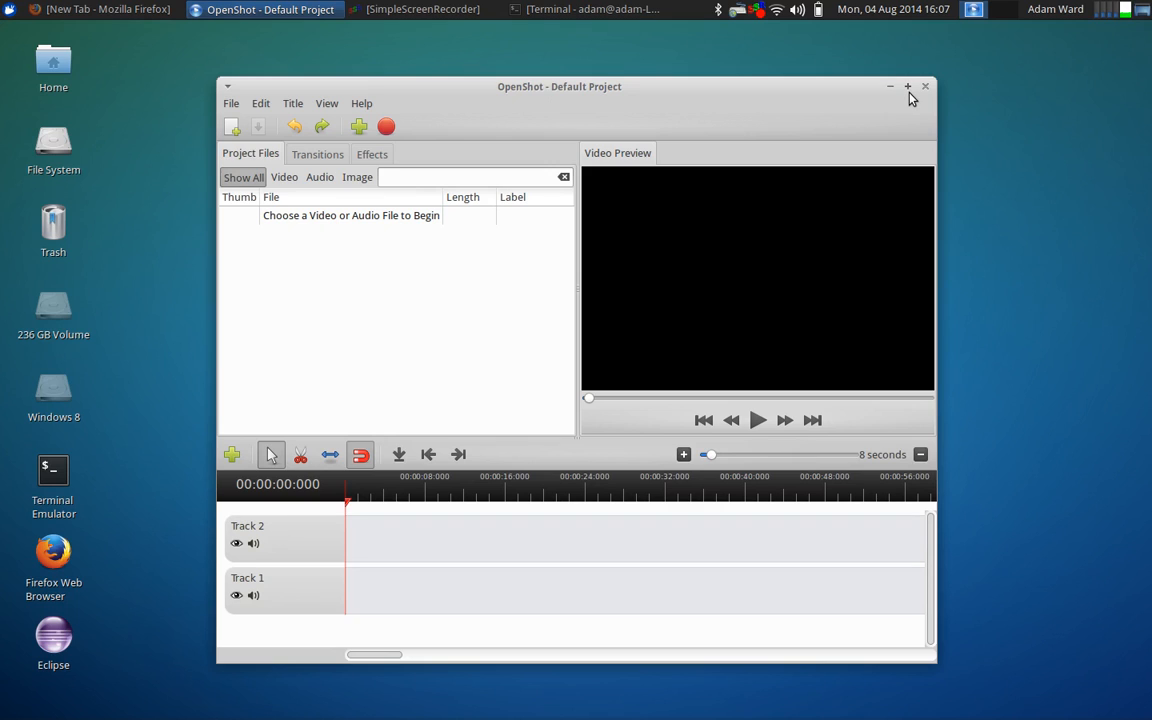
mouse_move(723, 94)
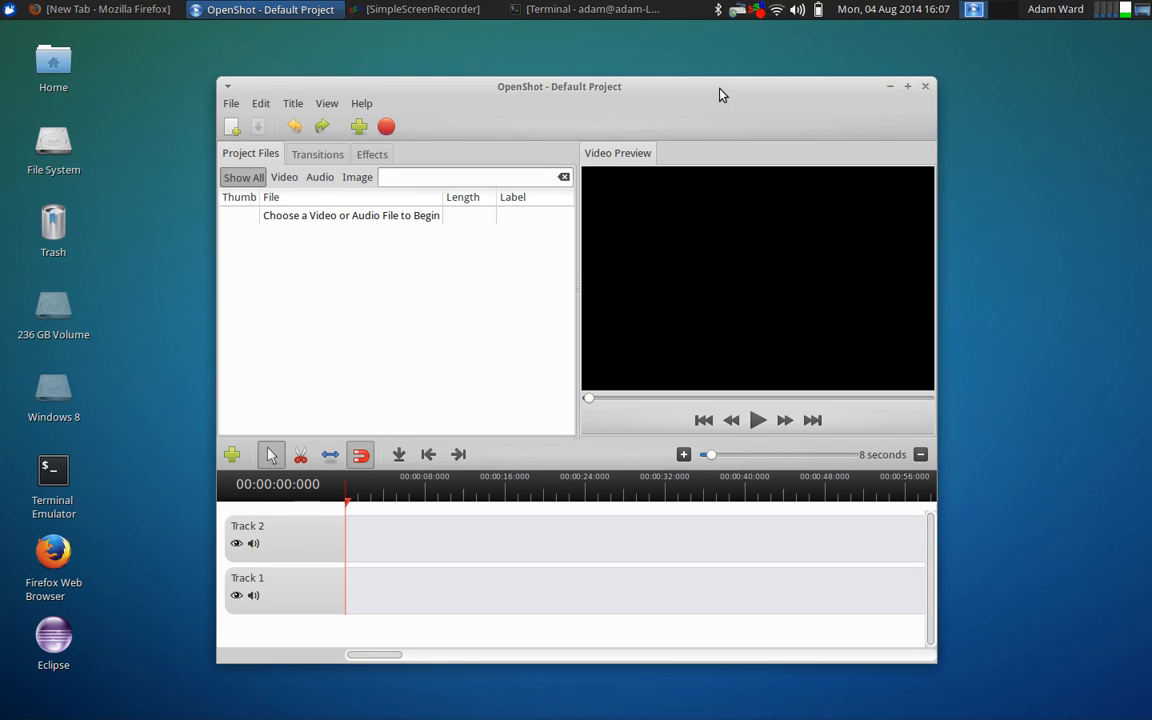
mouse_move(400, 274)
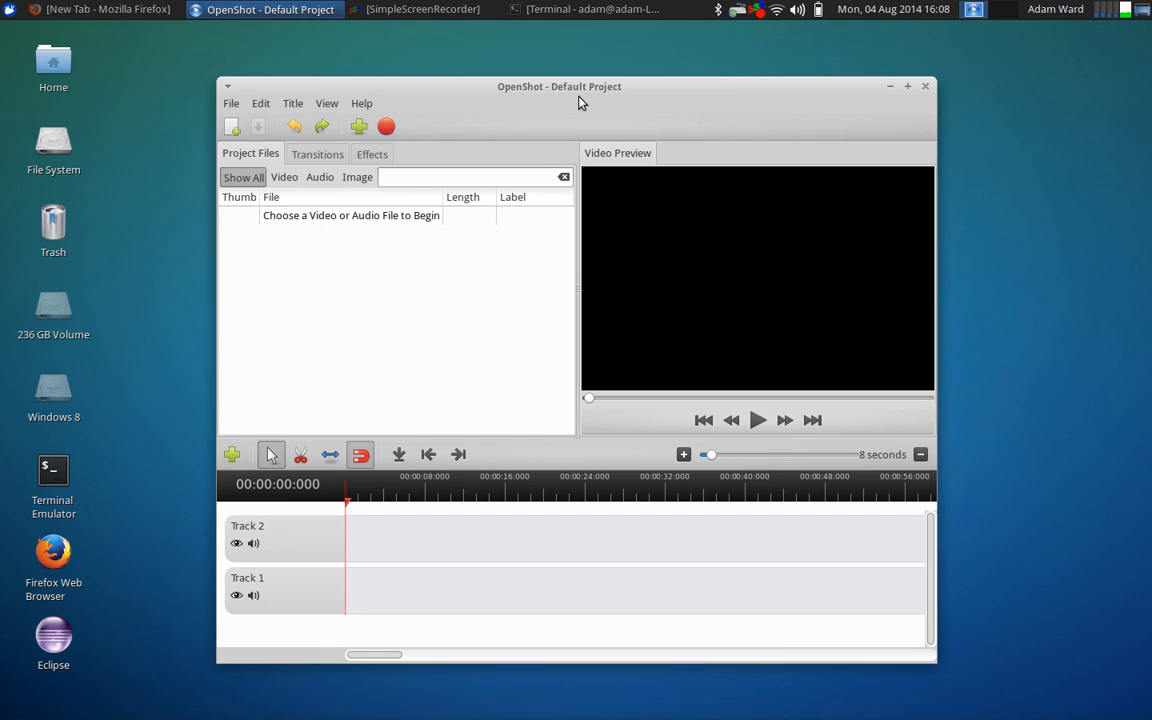
mouse_move(930, 95)
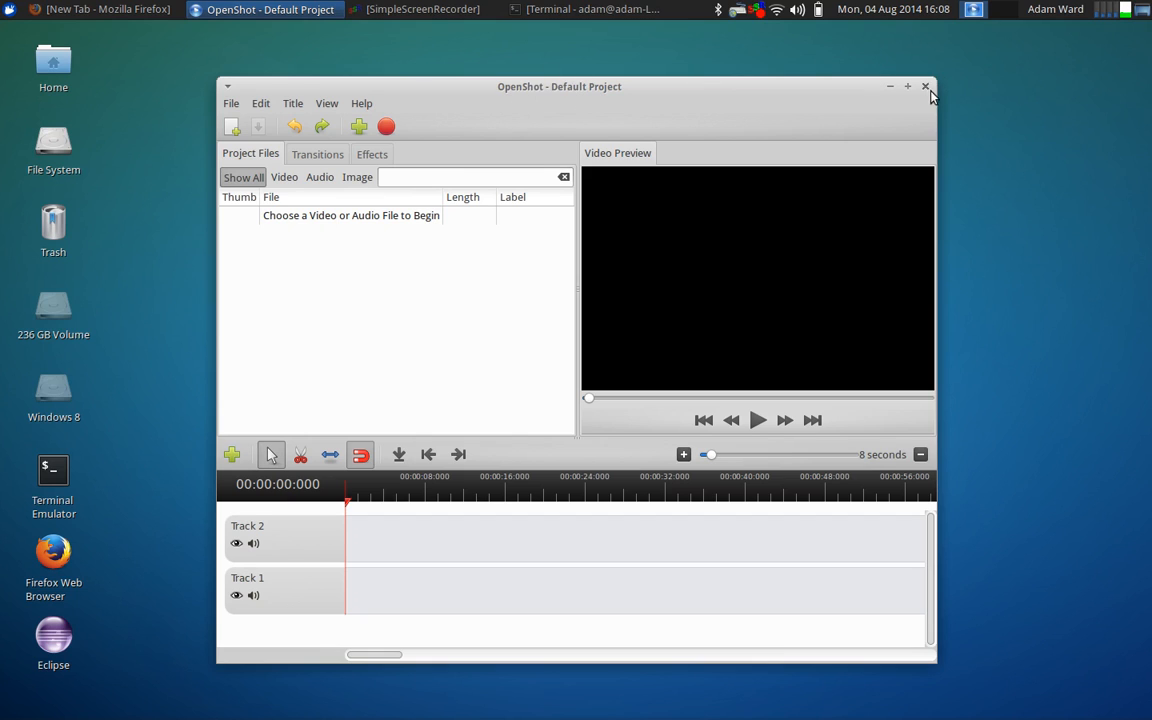
Close OpenShot and bring SimpleScreenRecorder back to the front
left_click(925, 86)
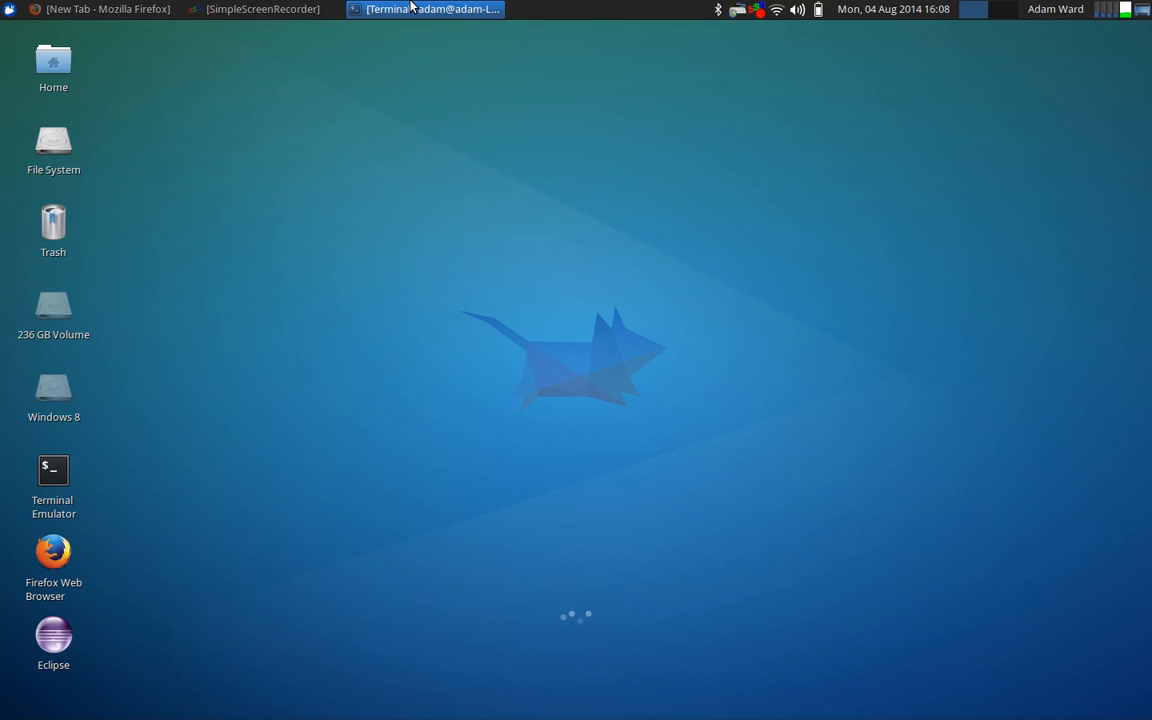
mouse_move(420, 9)
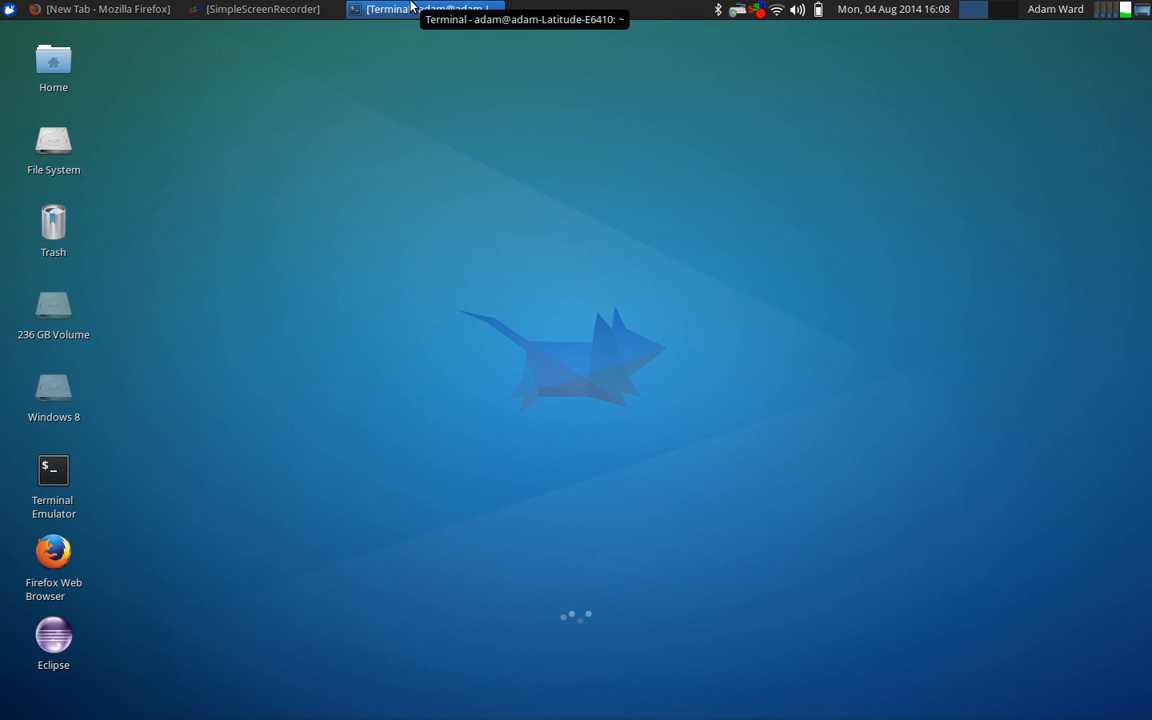
left_click(262, 9)
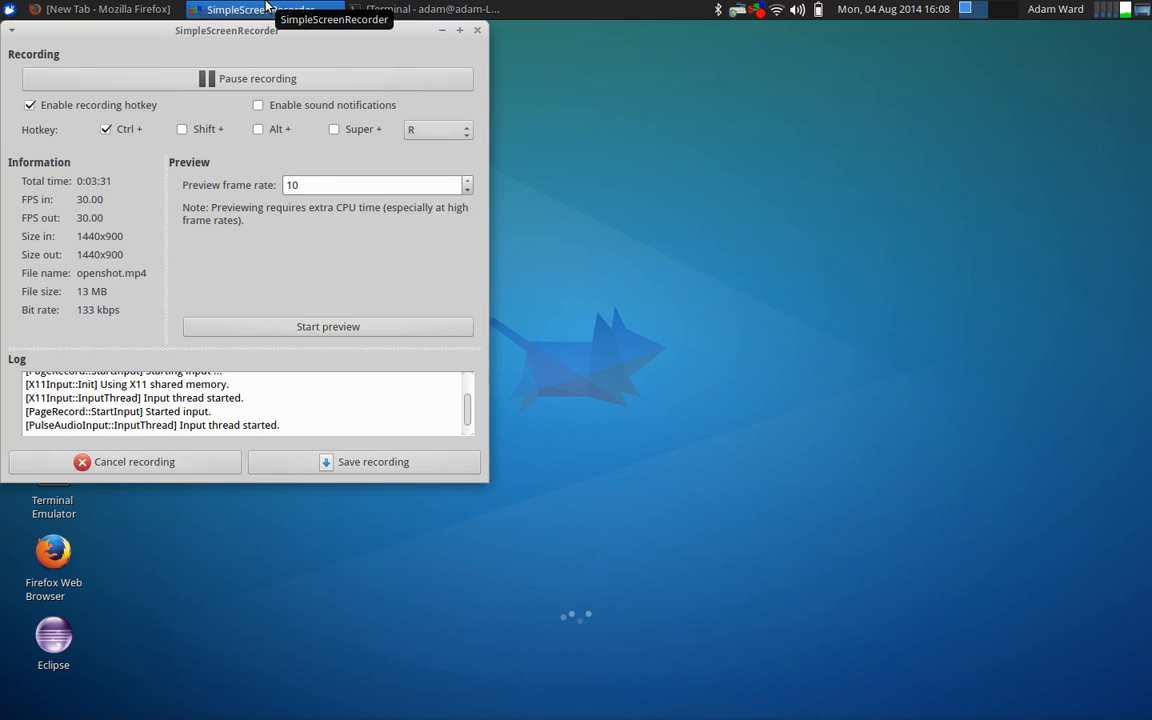